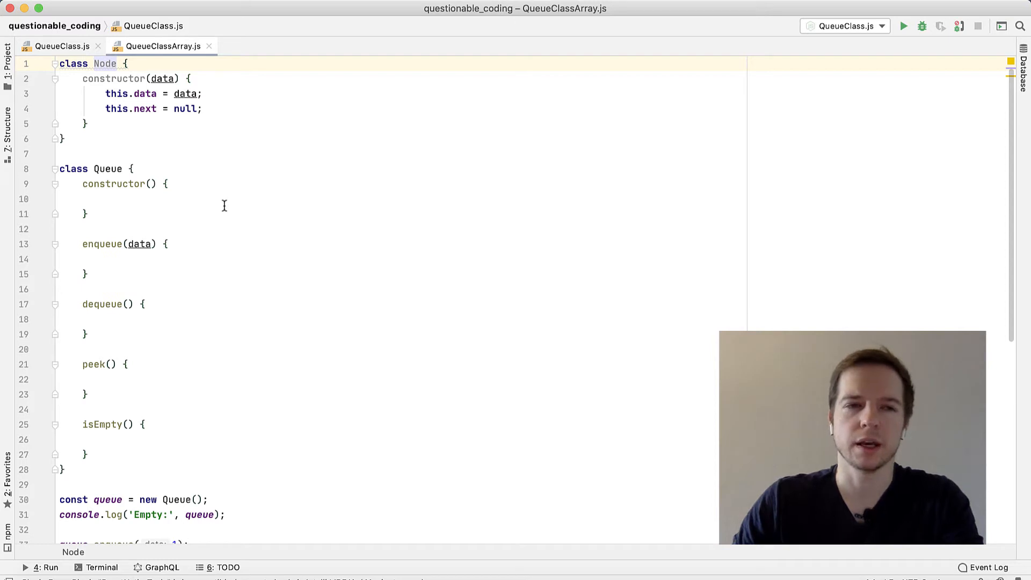
{"action": "mouse_move", "coordinate": [240, 193]}
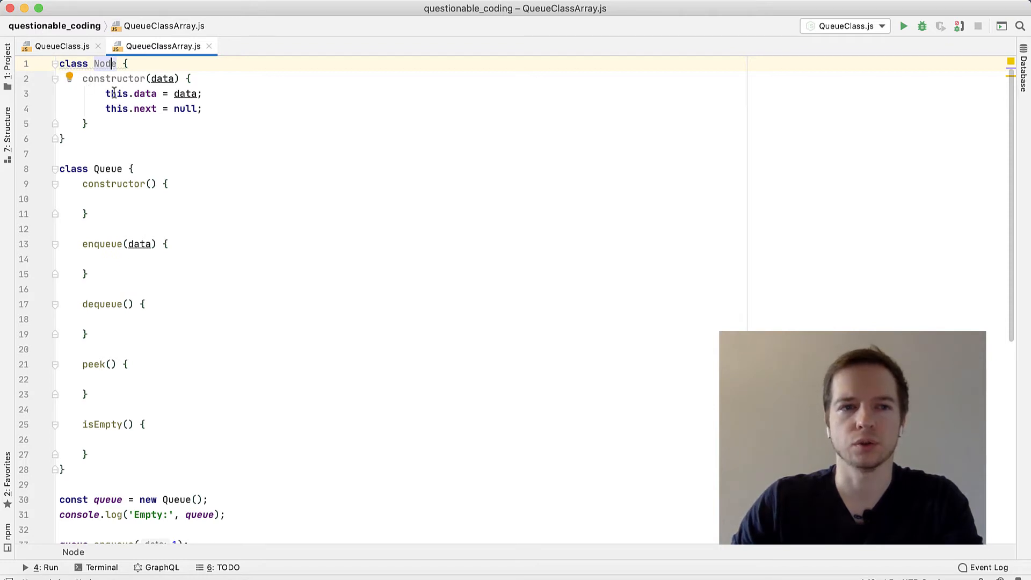
- Write this.tail = null; and this.head = null; on separate lines in the Queue constructor
{"action": "triple_click", "coordinate": [153, 94]}
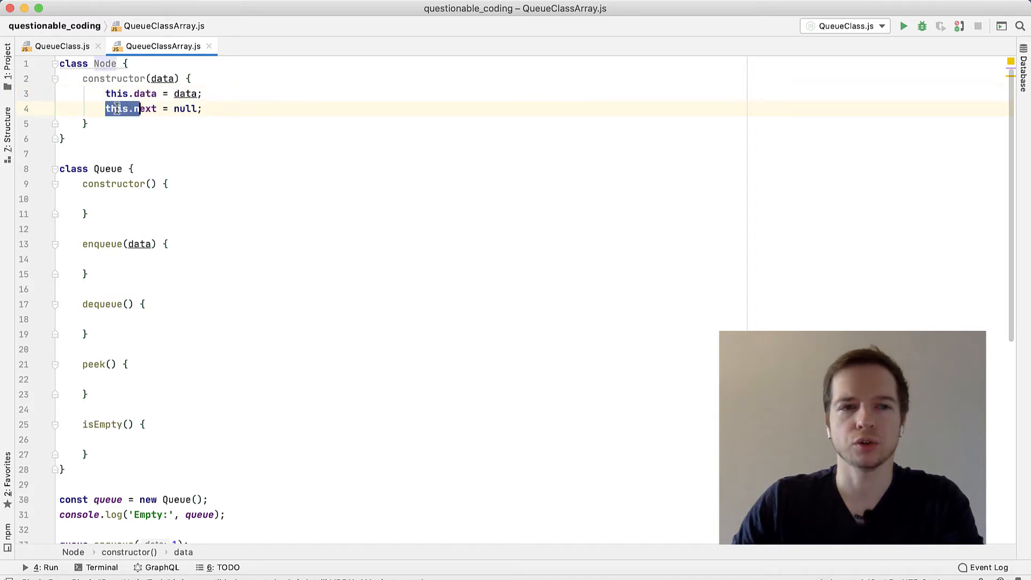
{"action": "left_click", "coordinate": [204, 108]}
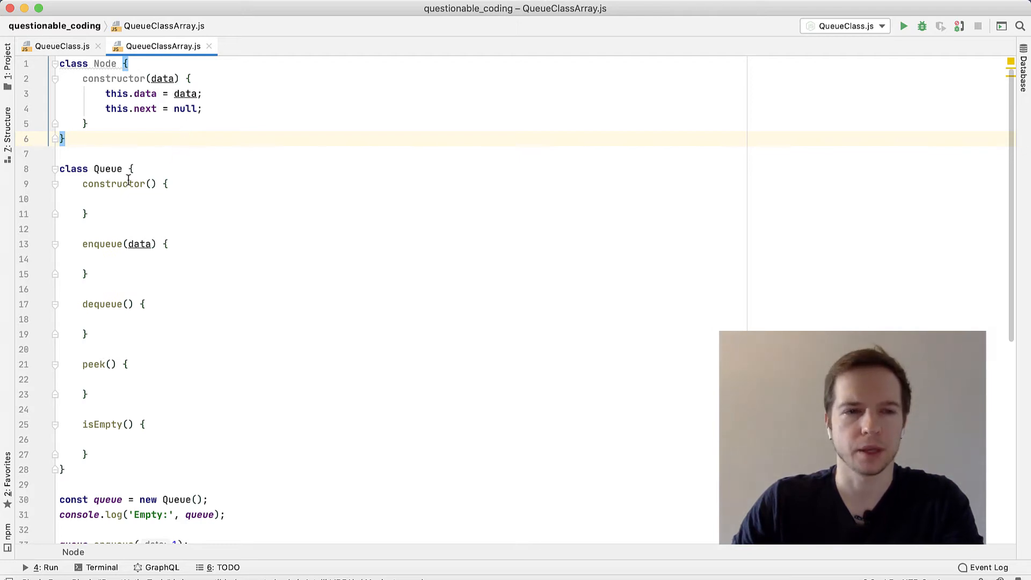
{"action": "double_click", "coordinate": [105, 168]}
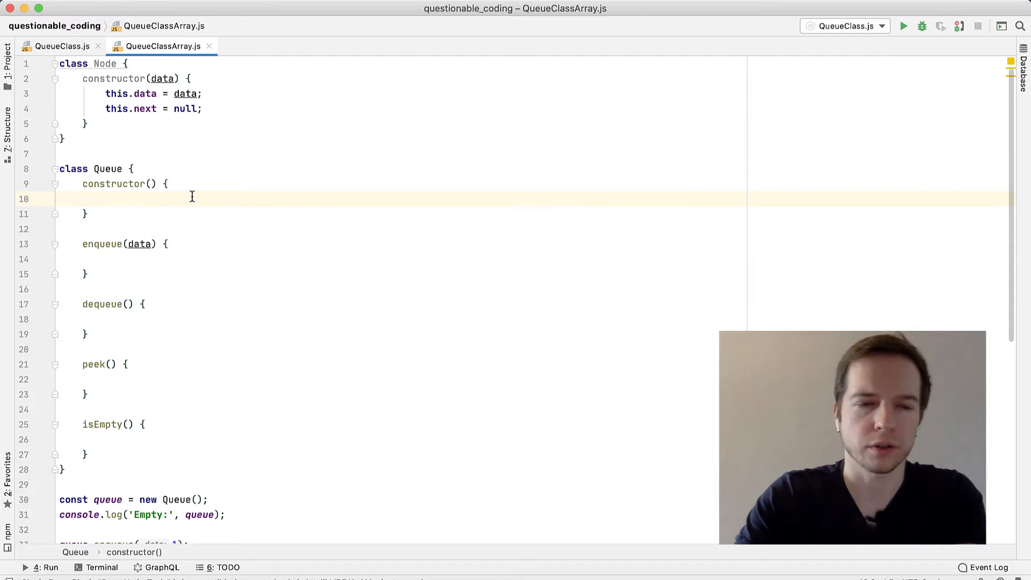
{"action": "type", "text": "this.t"}
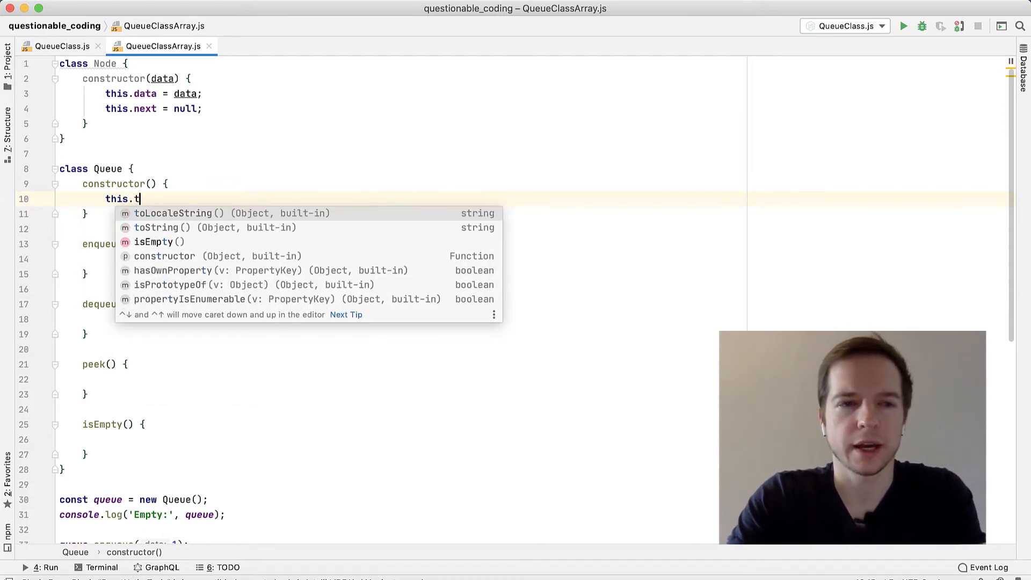
{"action": "type", "text": "ail = null;"}
{"action": "type", "text": "this."}
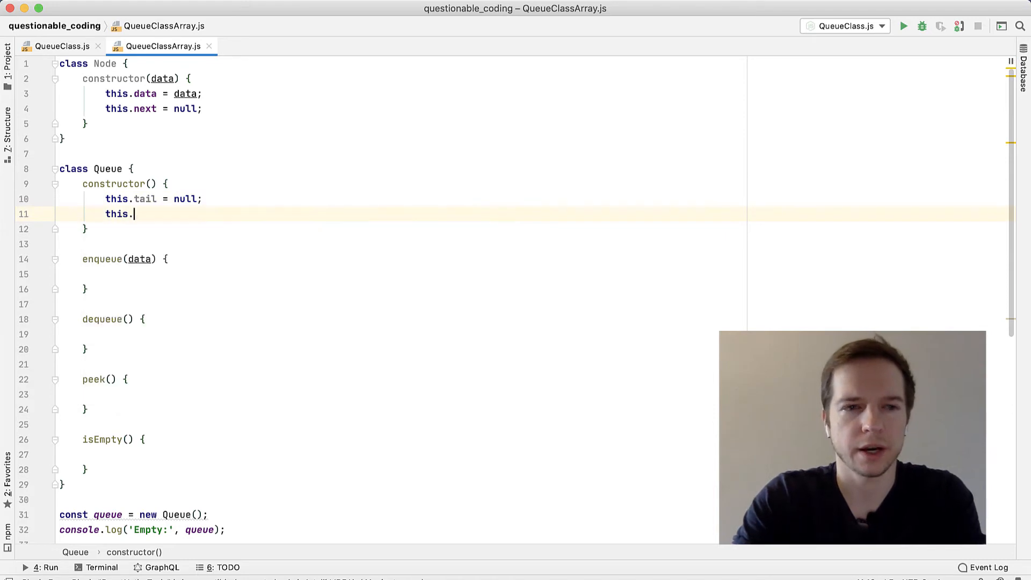
{"action": "type", "text": "head = nu"}
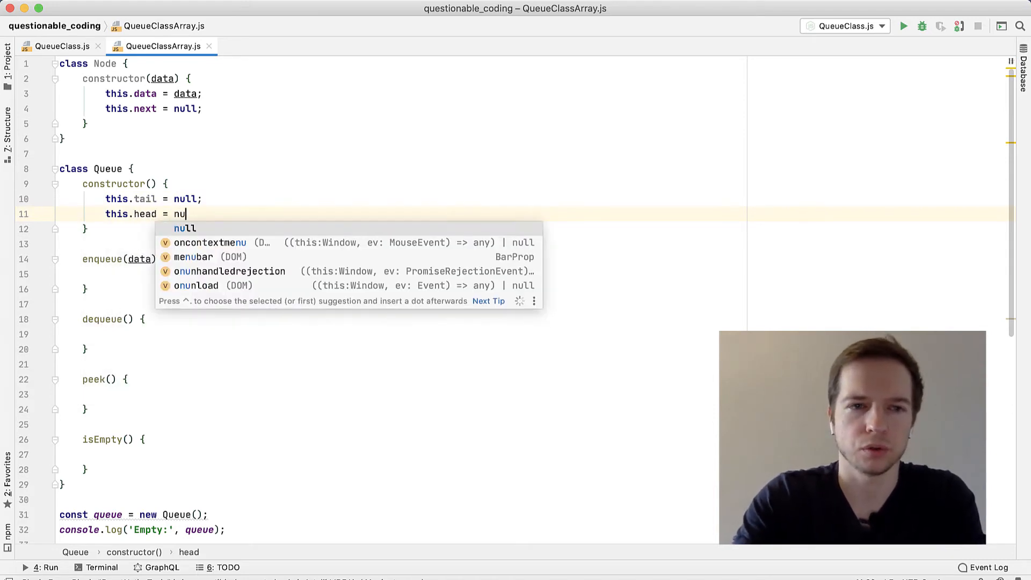
{"action": "type", "text": "ll;"}
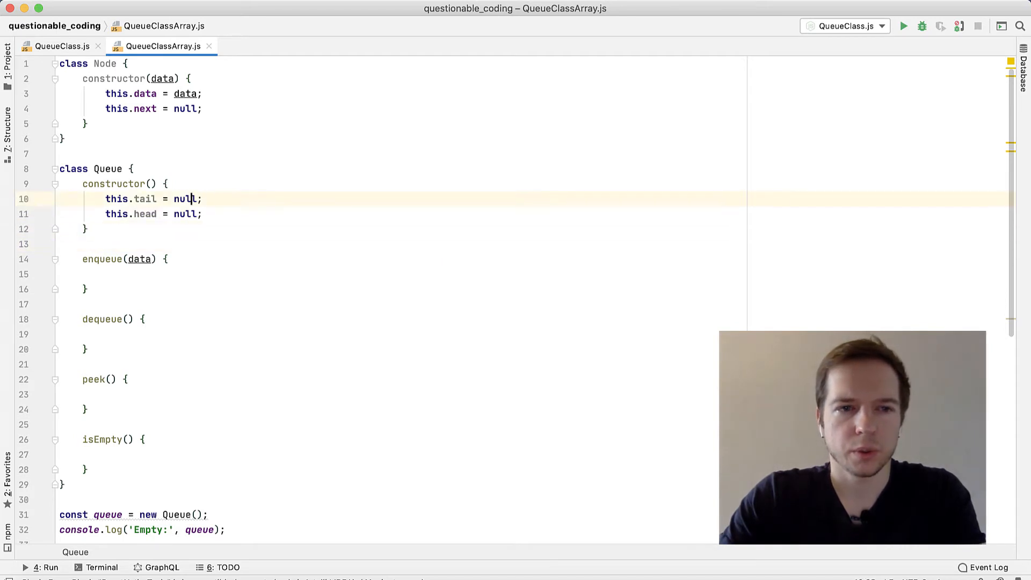
{"action": "double_click", "coordinate": [143, 199]}
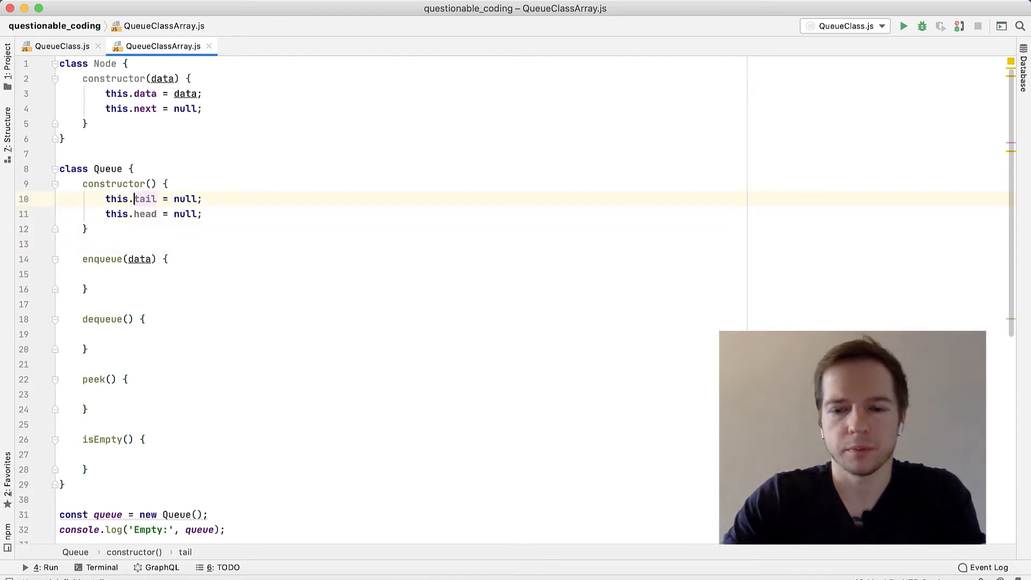
{"action": "type", "text": "_"}
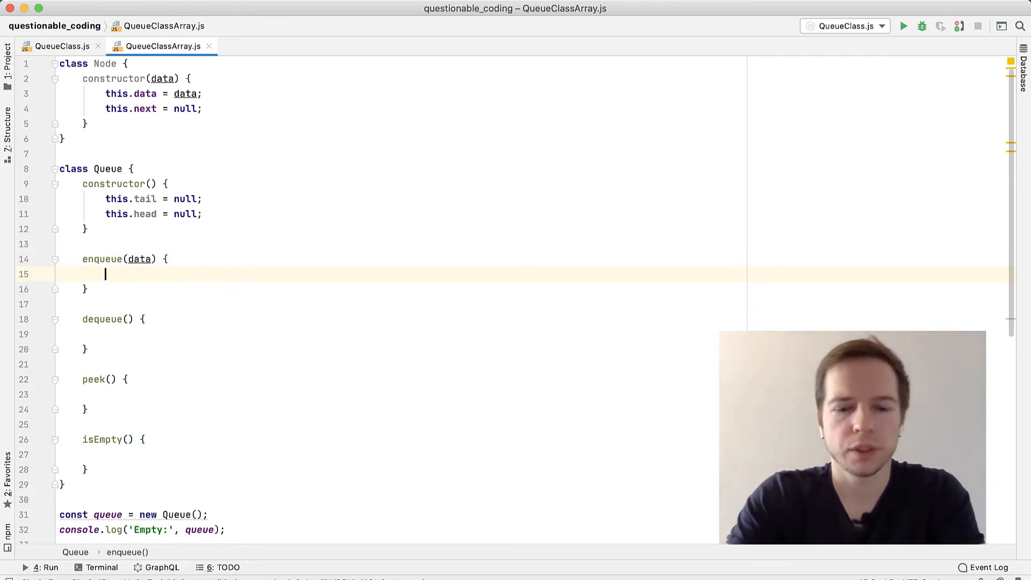
- Start enqueue with const node = new Node(data);
{"action": "type", "text": "const"}
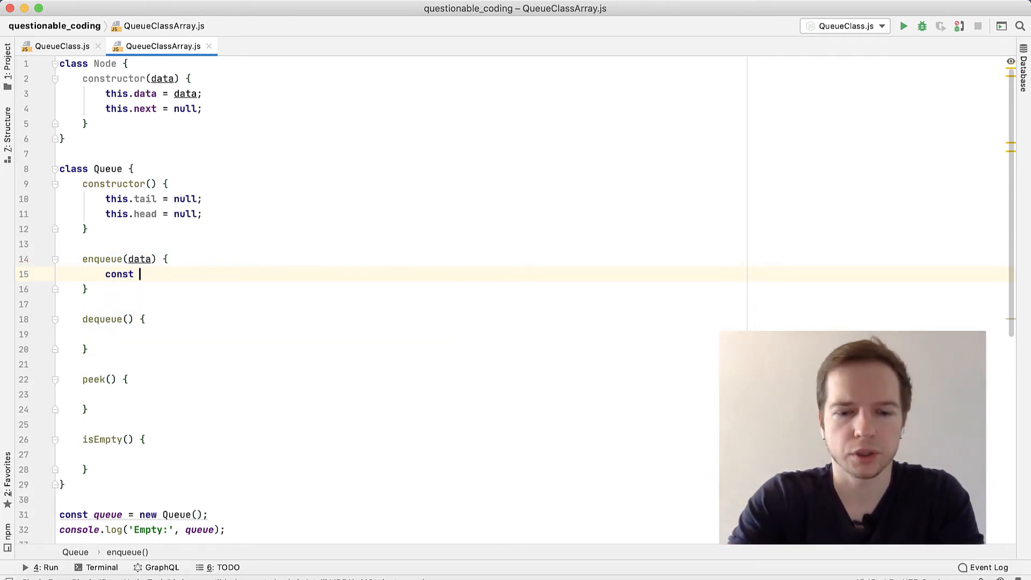
{"action": "type", "text": "node ="}
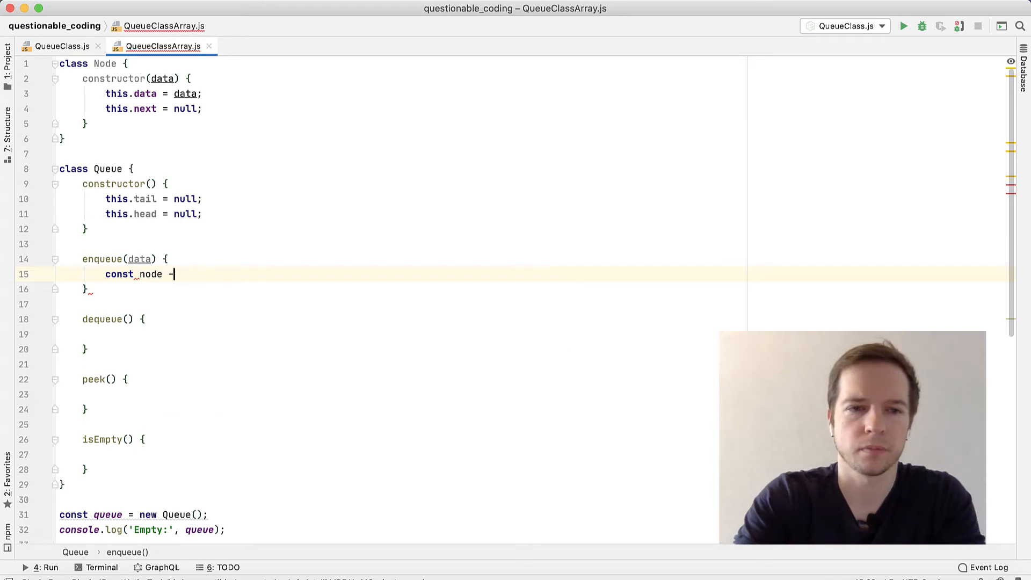
{"action": "type", "text": "= new Node(data);"}
{"action": "type", "text": "if"}
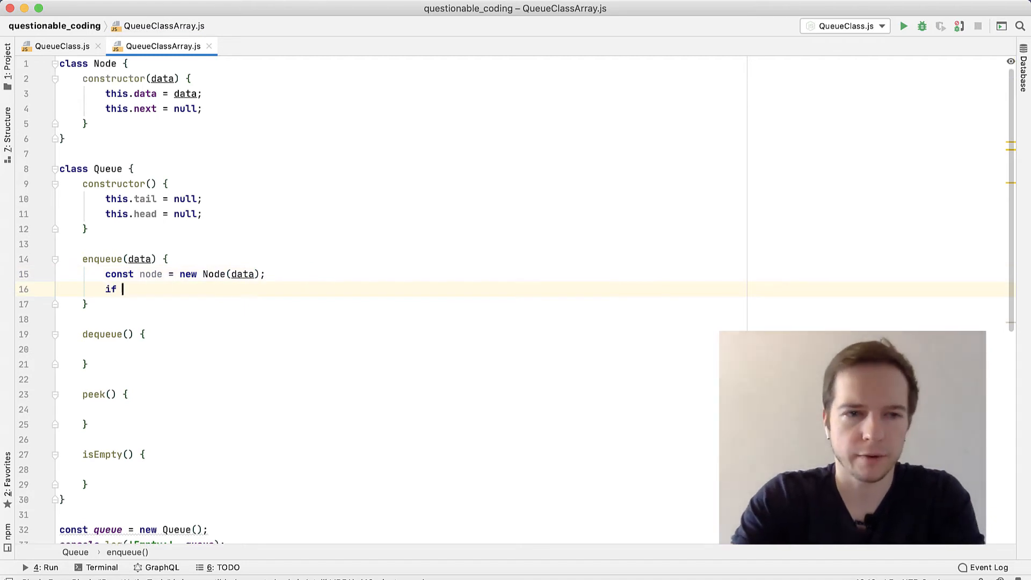
{"action": "type", "text": "()"}
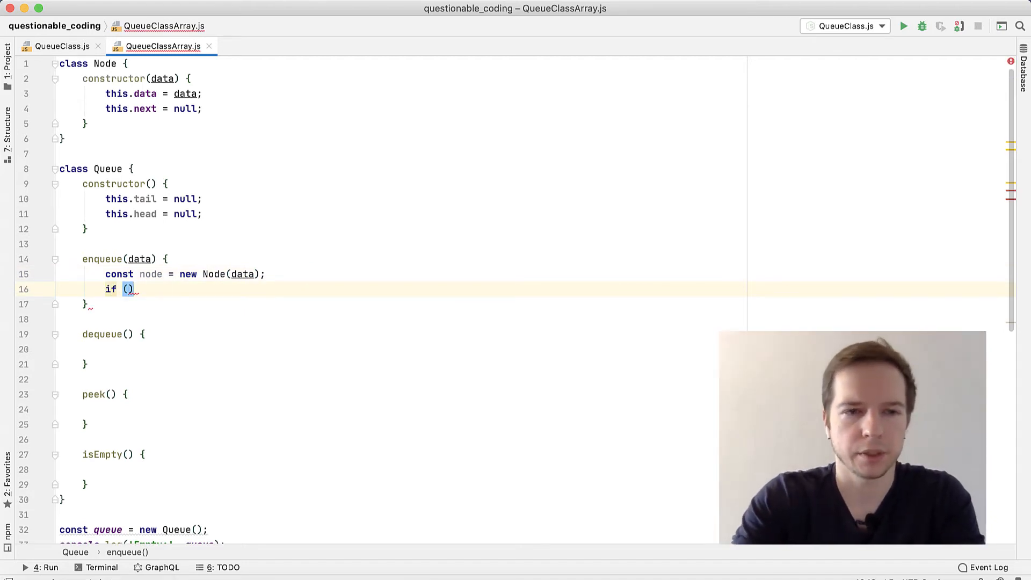
- Add if (this.head === null) setting this.head = this.tail = node, with an empty else
{"action": "type", "text": "head"}
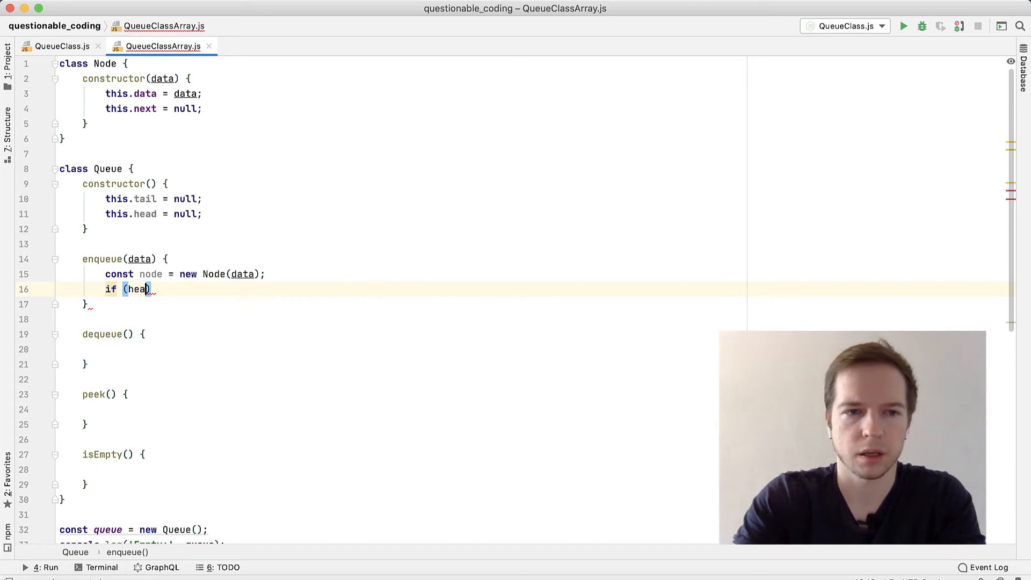
{"action": "type", "text": "this."}
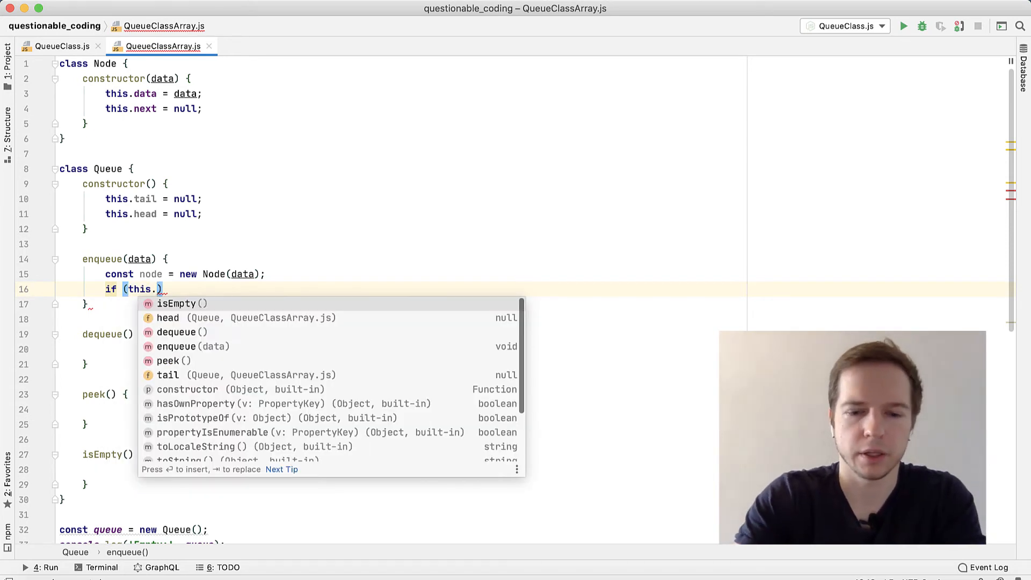
{"action": "type", "text": "head === n"}
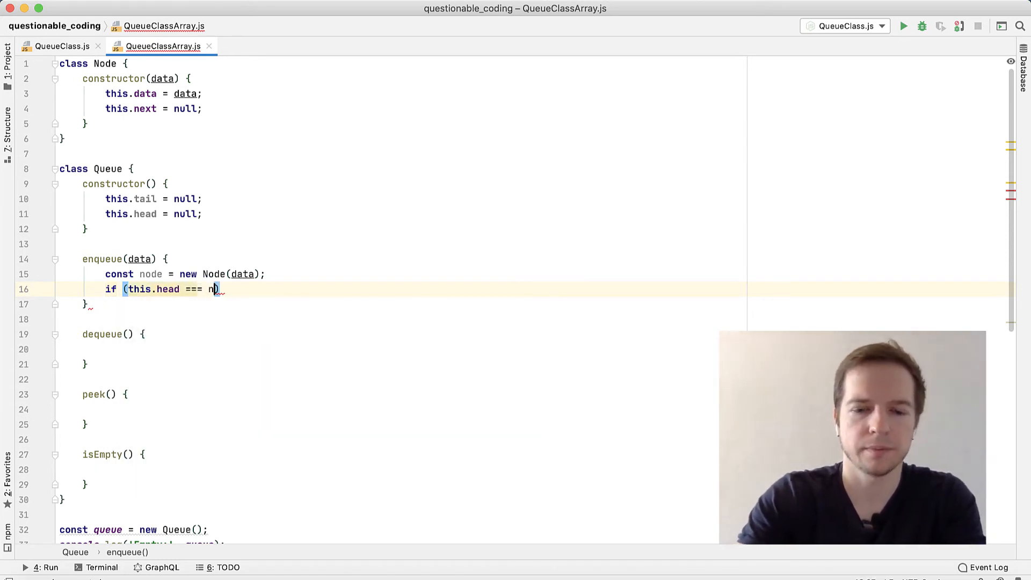
{"action": "type", "text": "ull) {"}
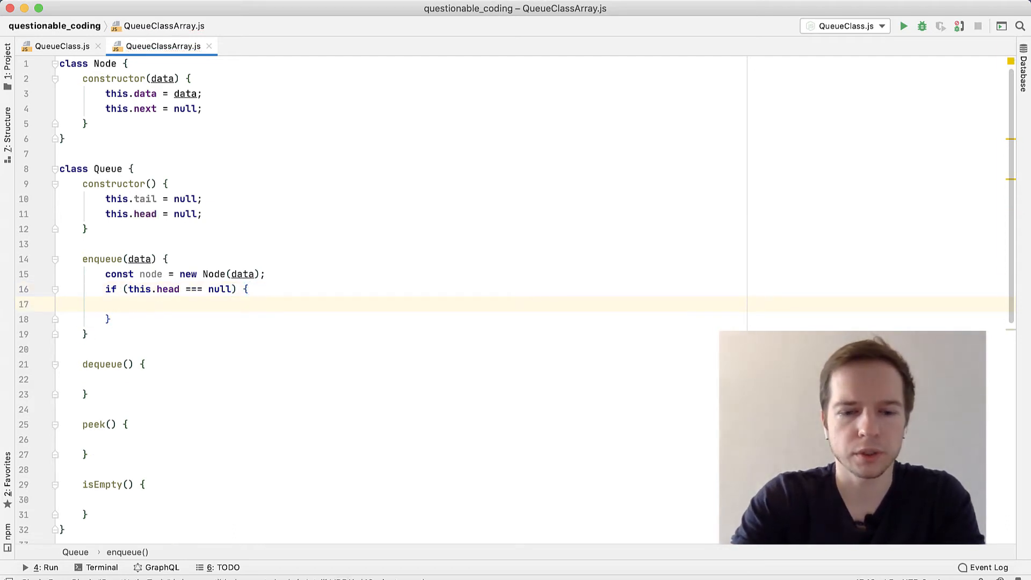
{"action": "type", "text": "this."}
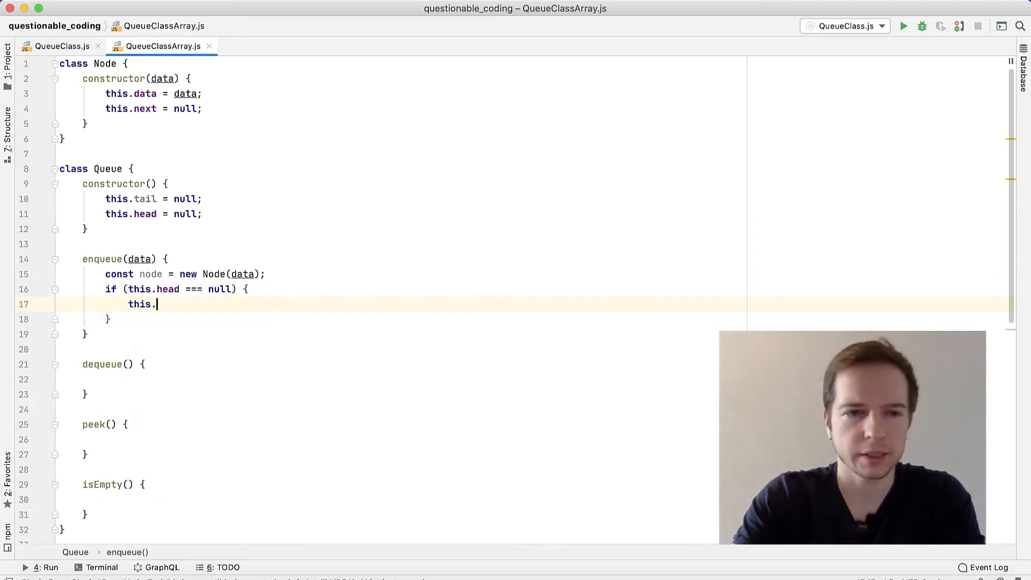
{"action": "type", "text": "head = this."}
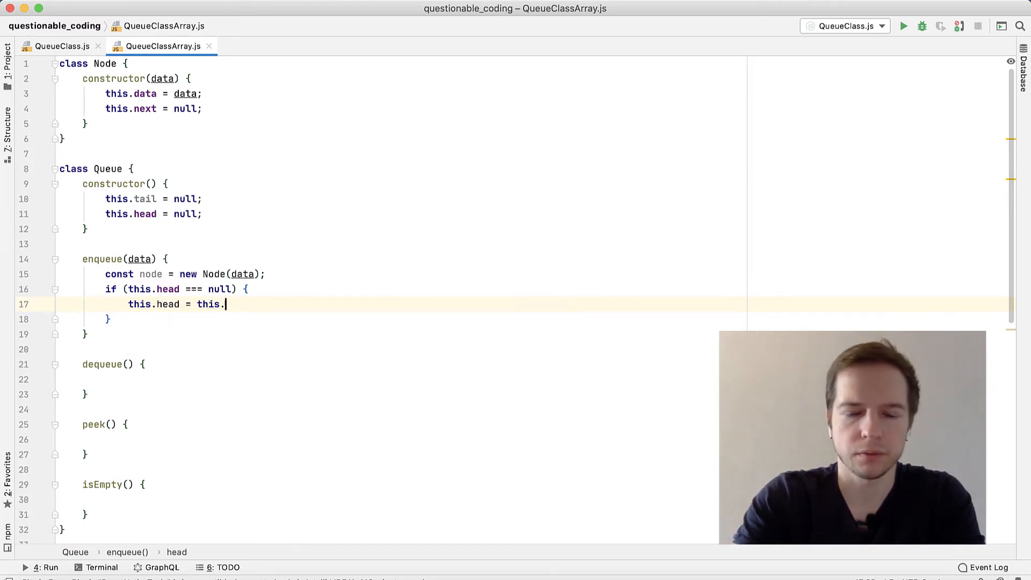
{"action": "type", "text": "tail ="}
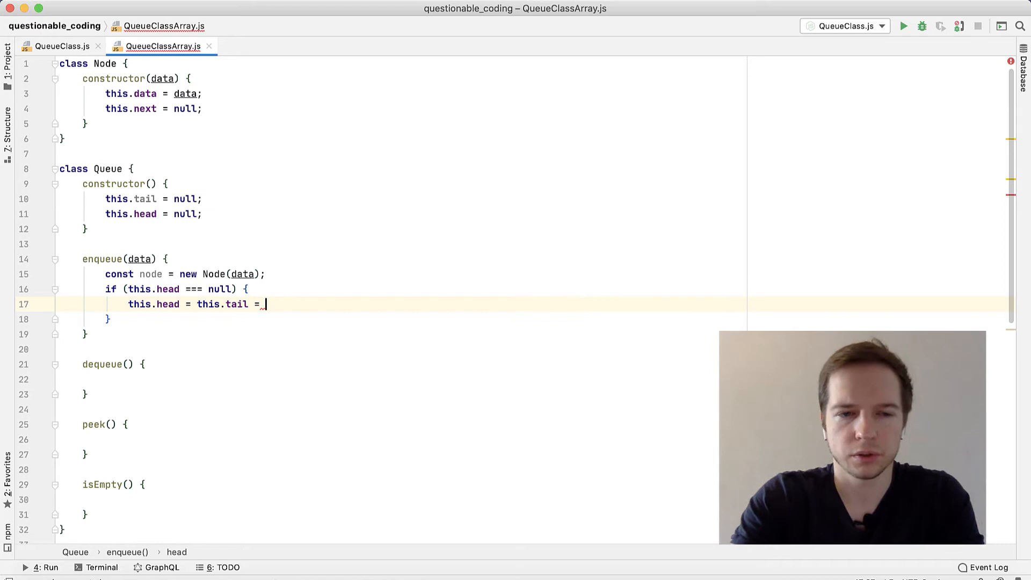
{"action": "type", "text": "node;"}
{"action": "left_click", "coordinate": [404, 319]}
{"action": "type", "text": " else {"}
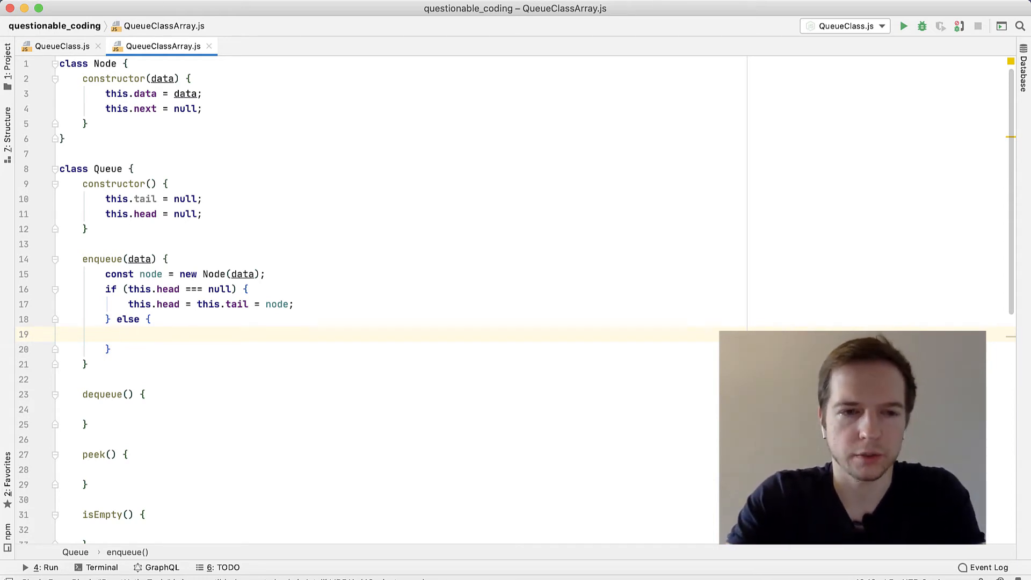
- Fill enqueue's else branch with this.tail.next = node; and this.tail = node;
{"action": "type", "text": "this.tail"}
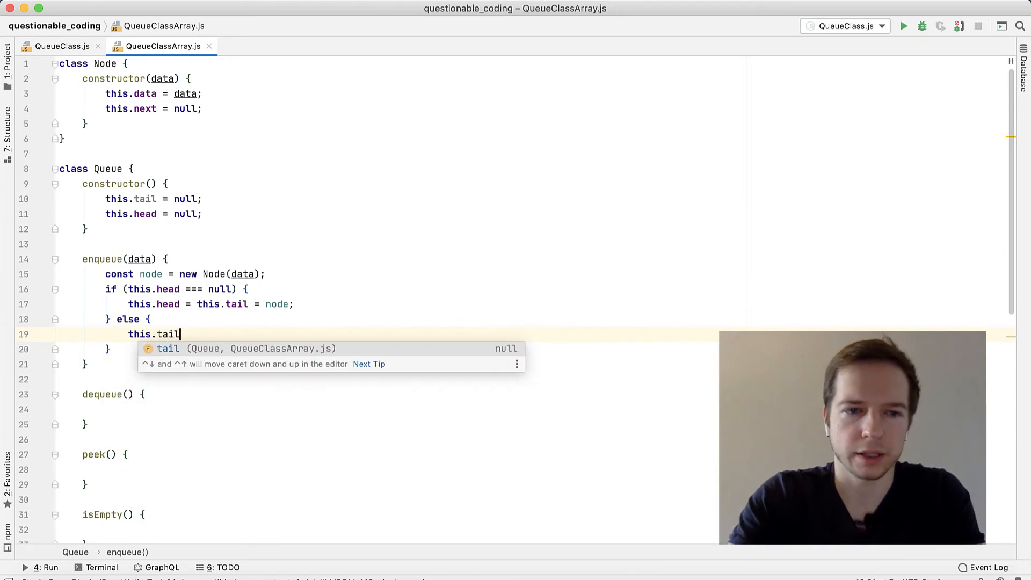
{"action": "type", "text": ".next"}
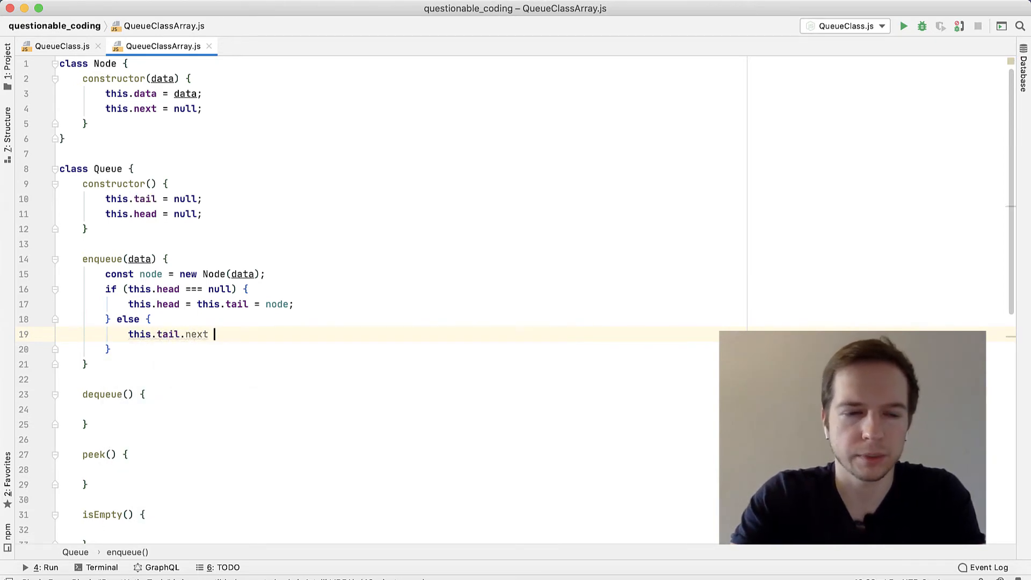
{"action": "type", "text": "="}
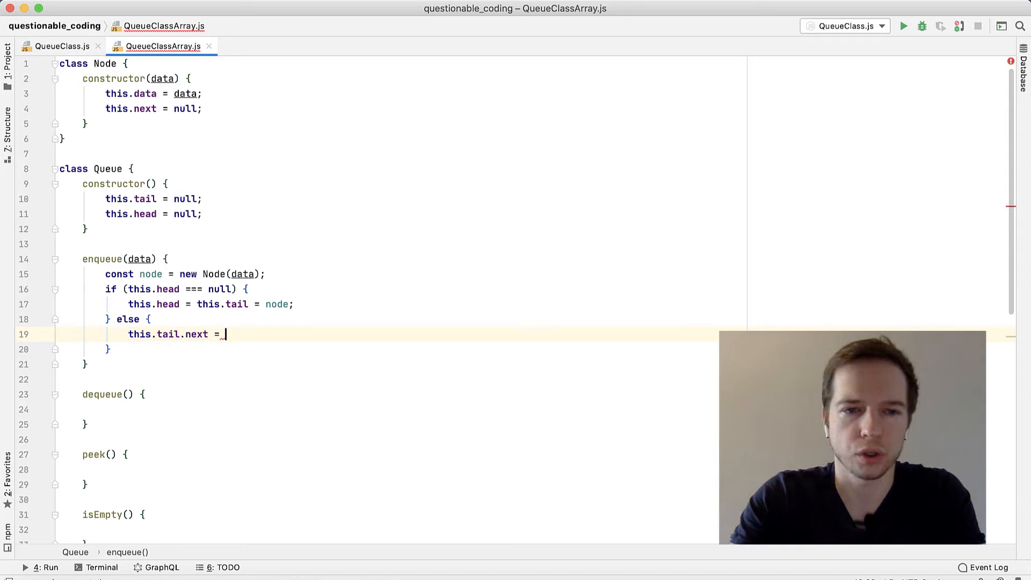
{"action": "type", "text": "node;"}
{"action": "type", "text": "t"}
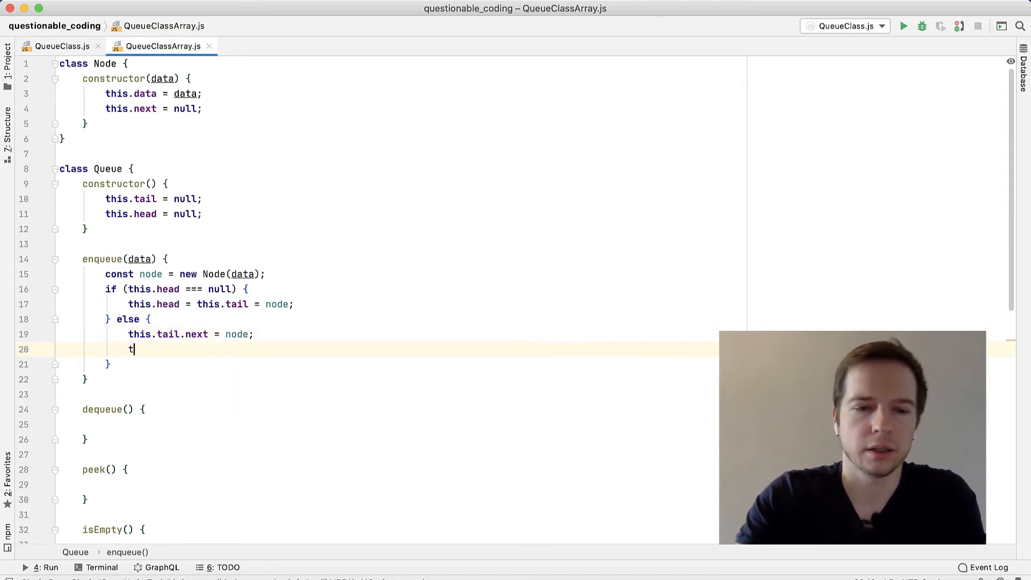
{"action": "type", "text": "his."}
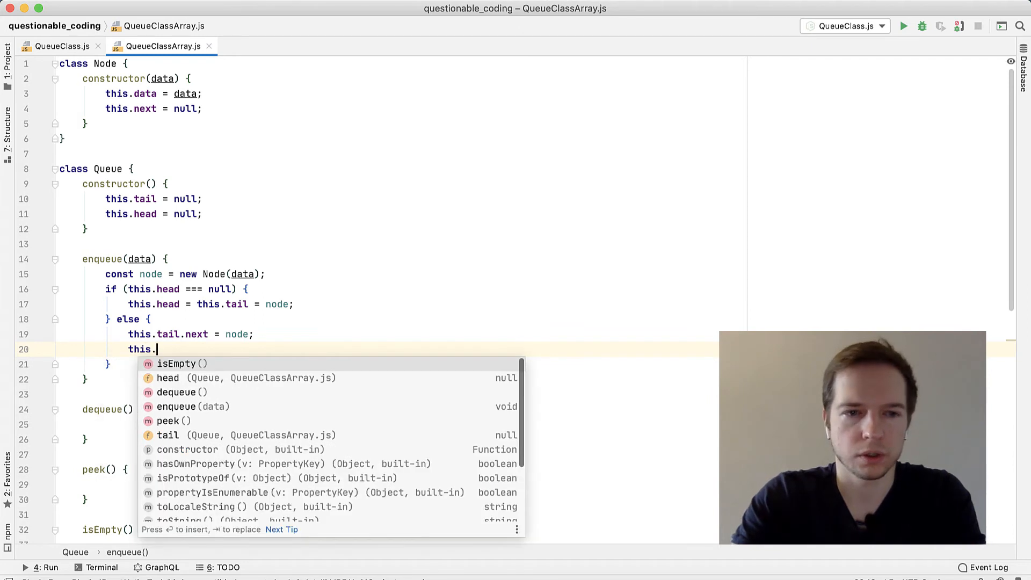
{"action": "type", "text": "tail ="}
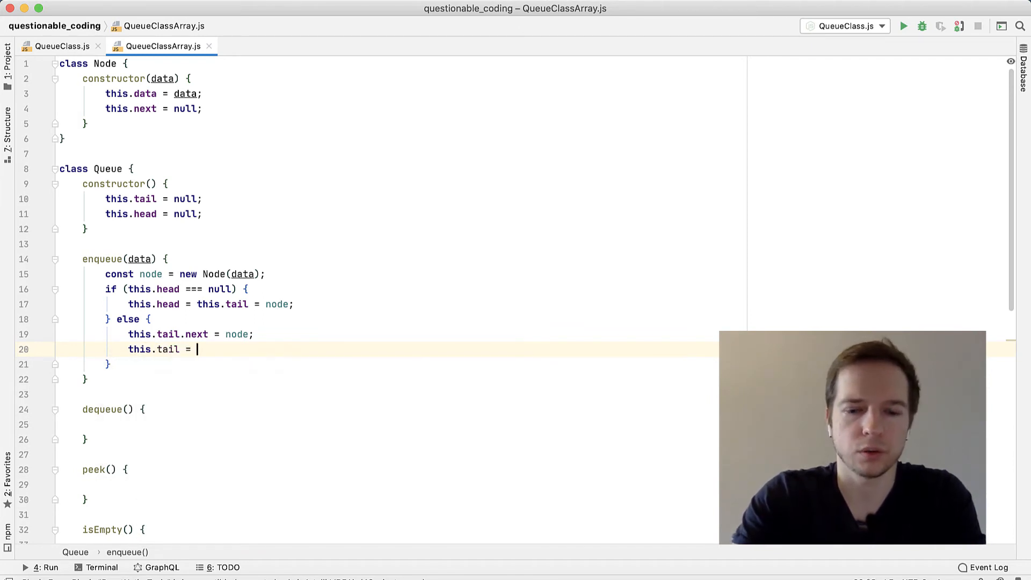
{"action": "type", "text": "node;"}
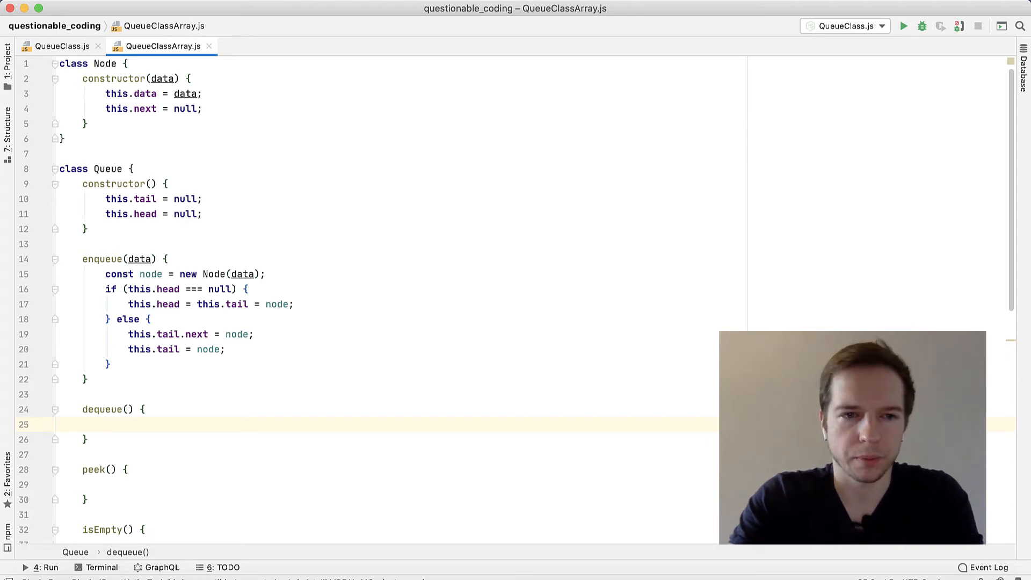
- In dequeue, return null when this.head is null, then declare const nodeToDequeue = this.head
{"action": "type", "text": "if ()"}
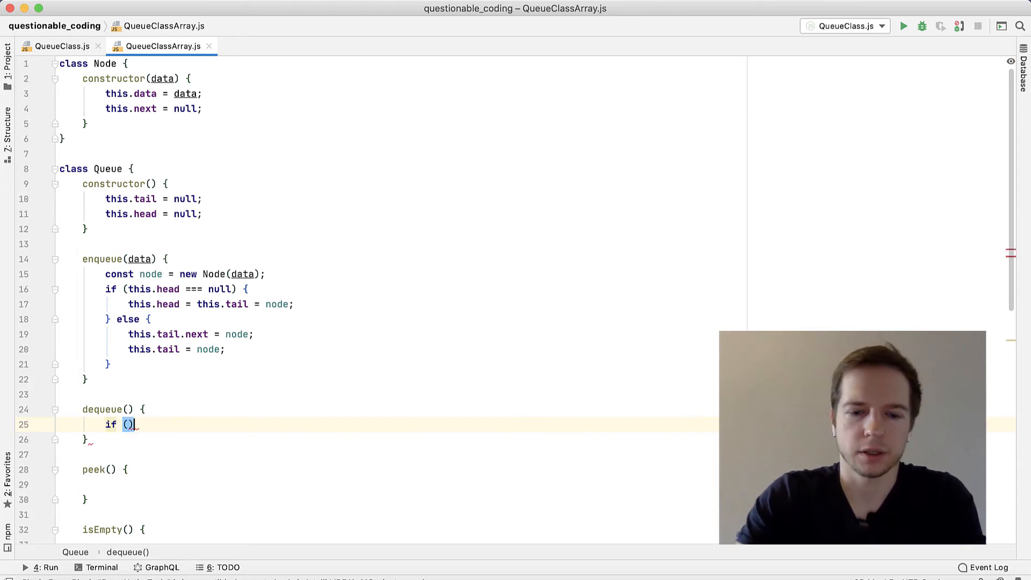
{"action": "type", "text": "this.head === null"}
{"action": "type", "text": "return null;"}
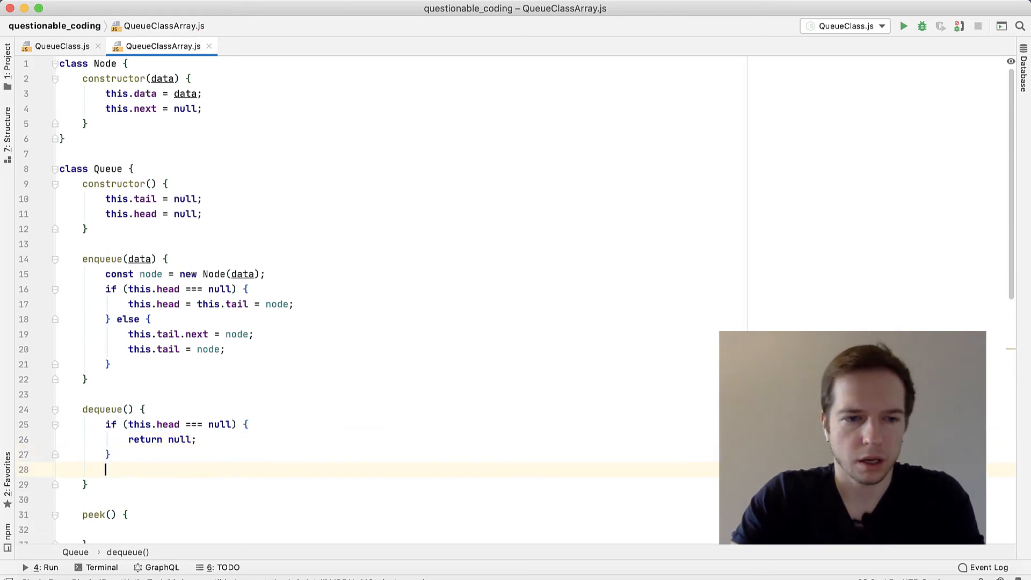
{"action": "key", "text": "enter"}
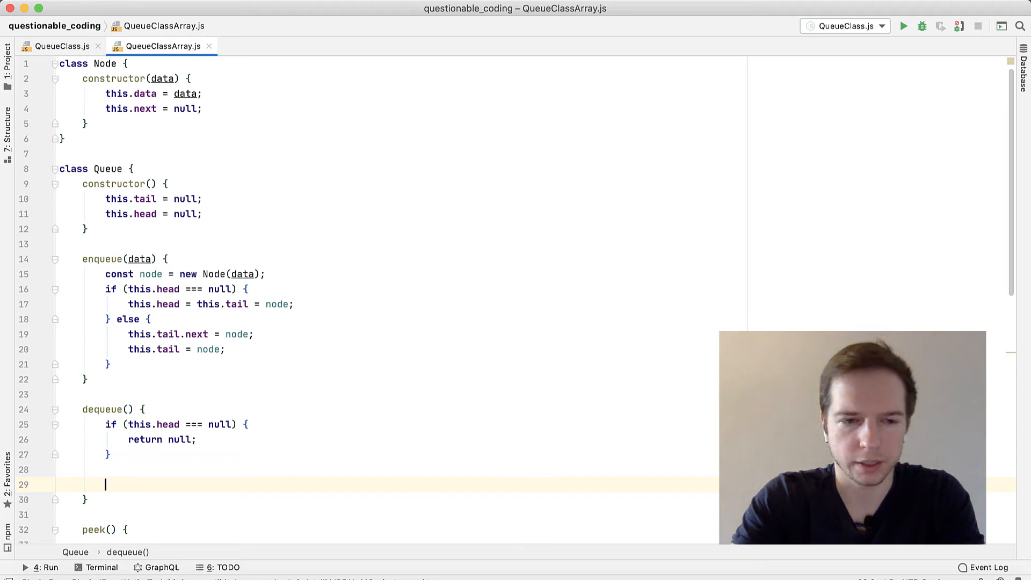
{"action": "type", "text": "const nodeRT"}
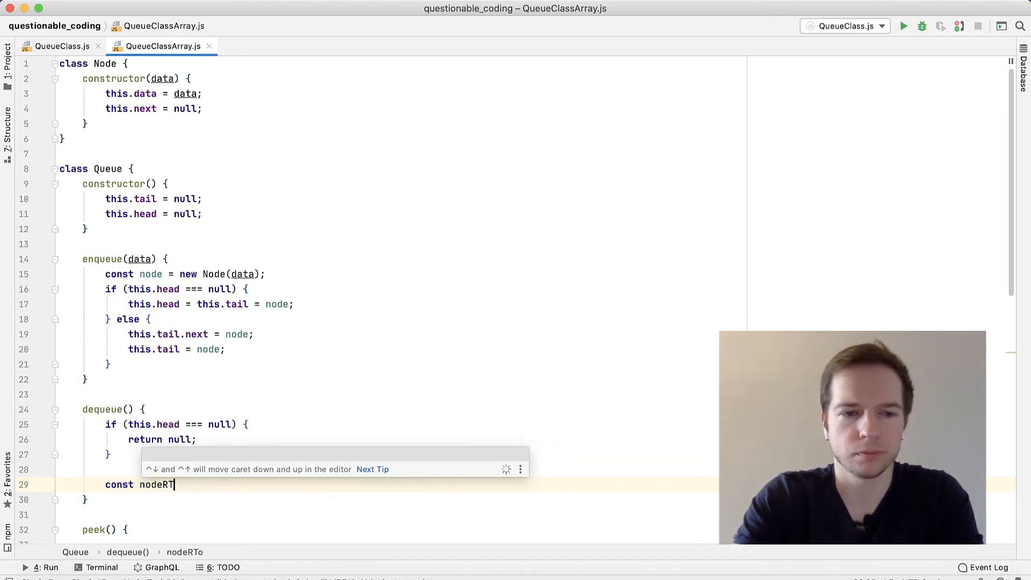
{"action": "type", "text": "oD"}
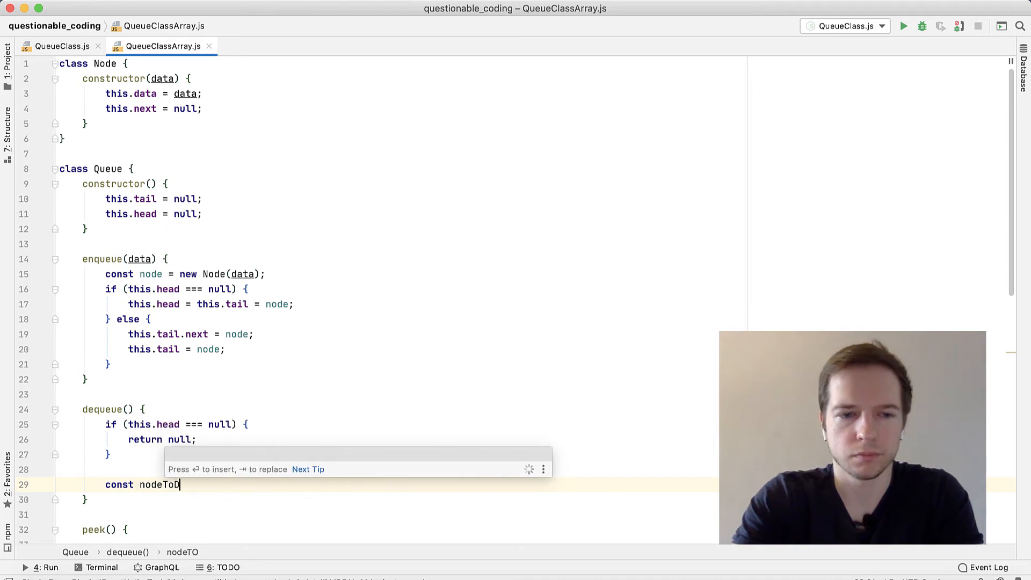
{"action": "type", "text": "Remo"}
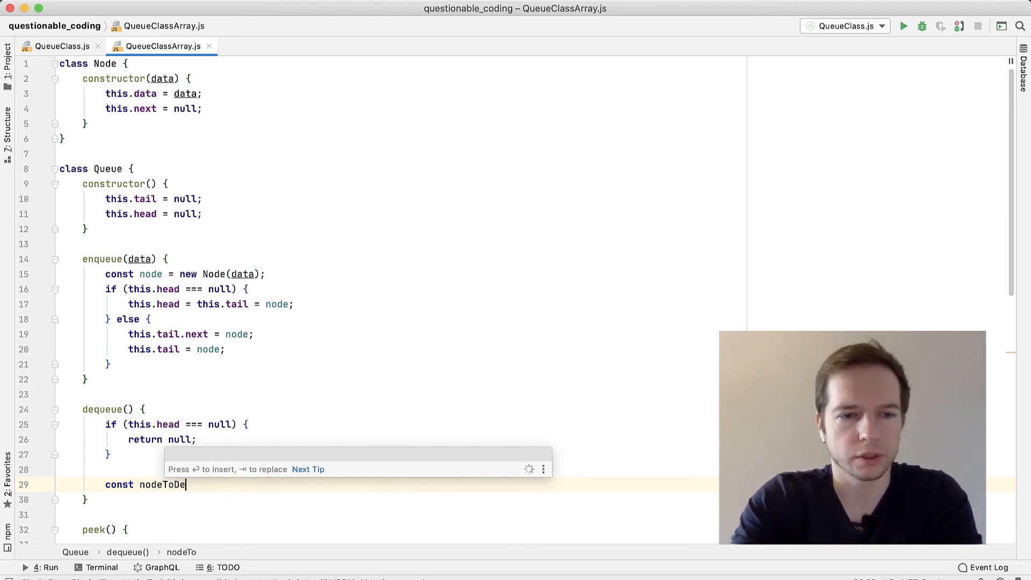
{"action": "type", "text": "queue"}
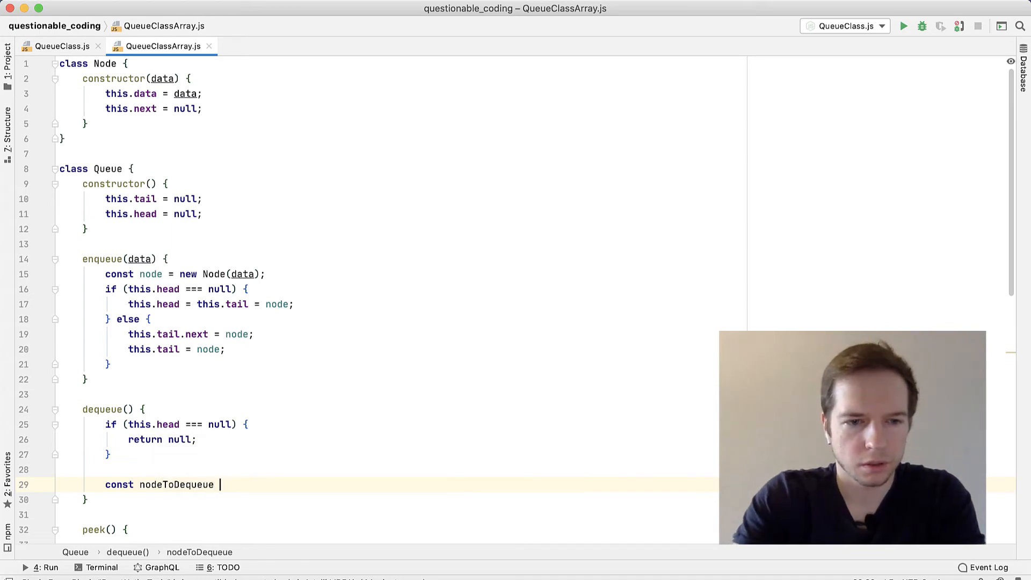
{"action": "type", "text": "= this"}
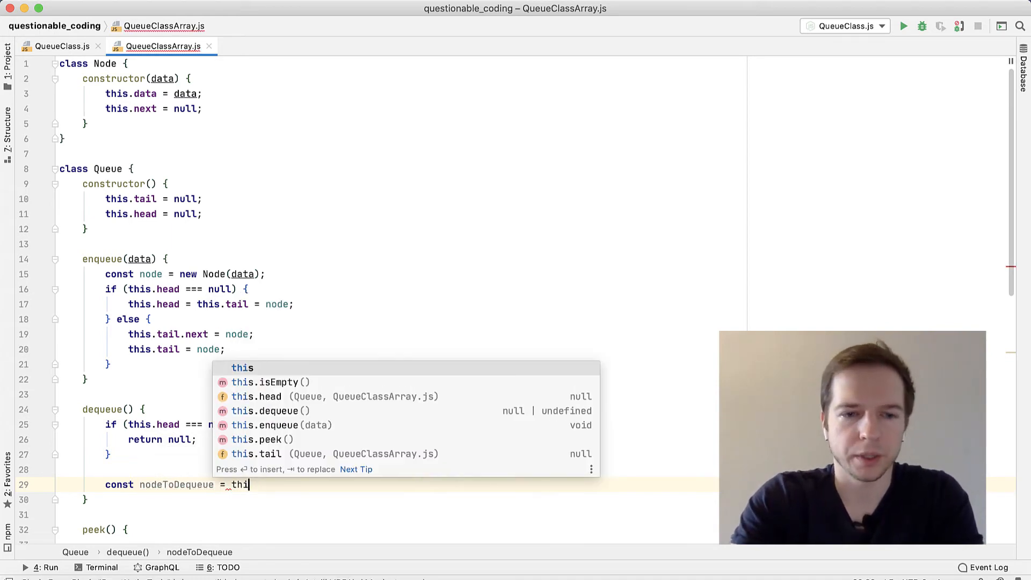
{"action": "type", "text": ".head"}
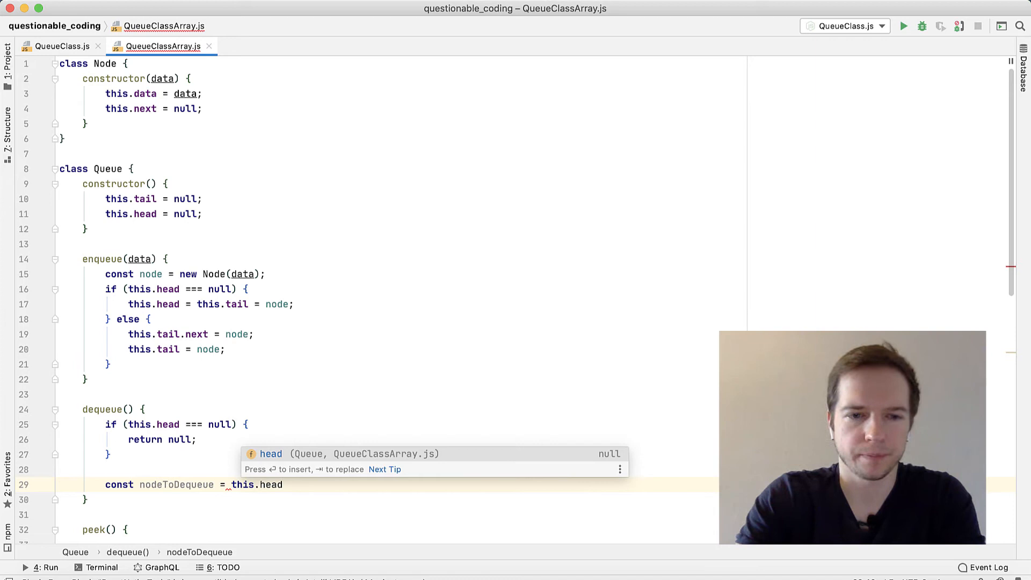
{"action": "key", "text": "enter"}
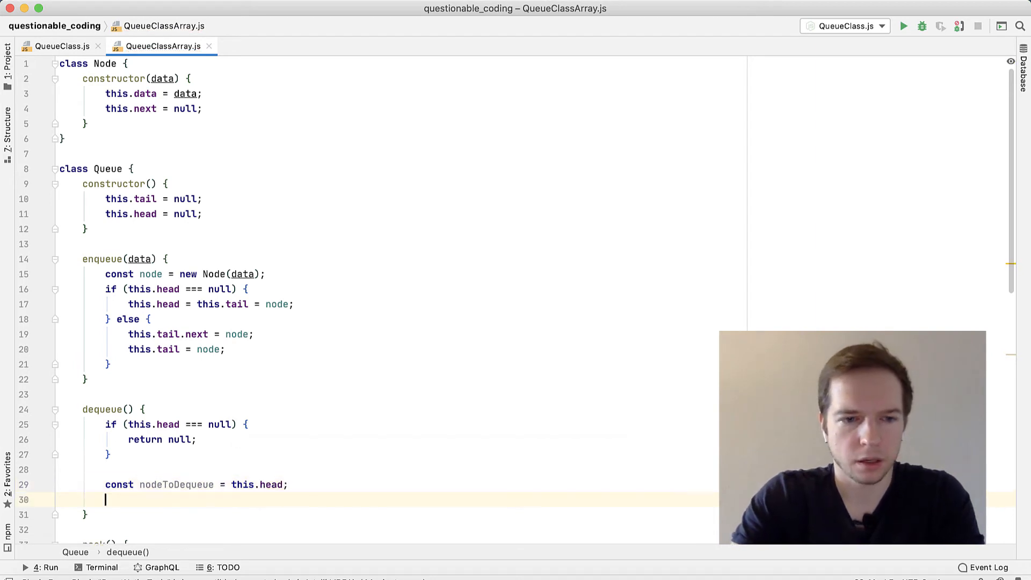
- Advance this.head to this.head.next and return nodeToDequeue.data
{"action": "scroll", "scroll_direction": "down", "scroll_amount": 3}
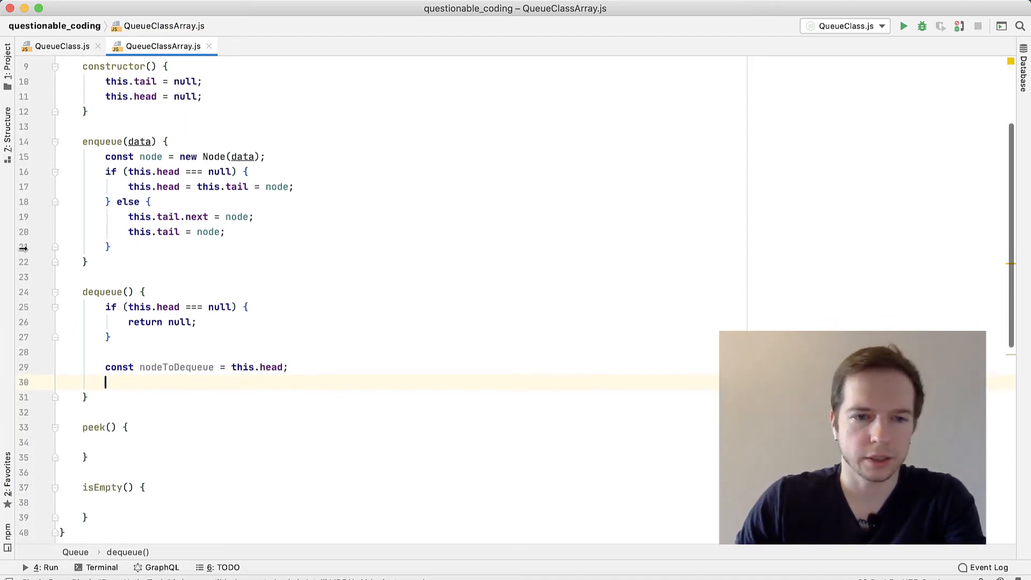
{"action": "type", "text": "this.head ="}
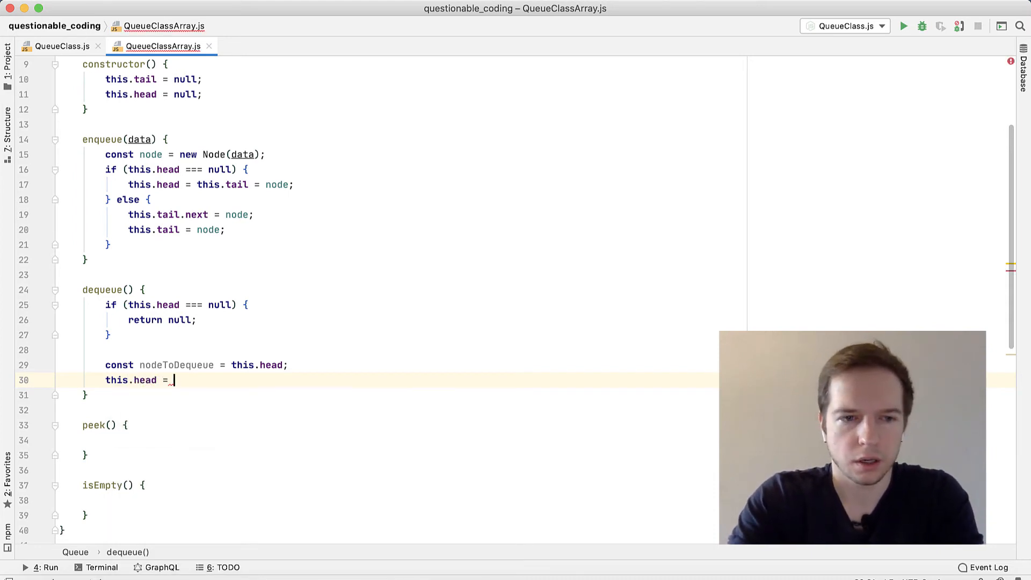
{"action": "type", "text": "h"}
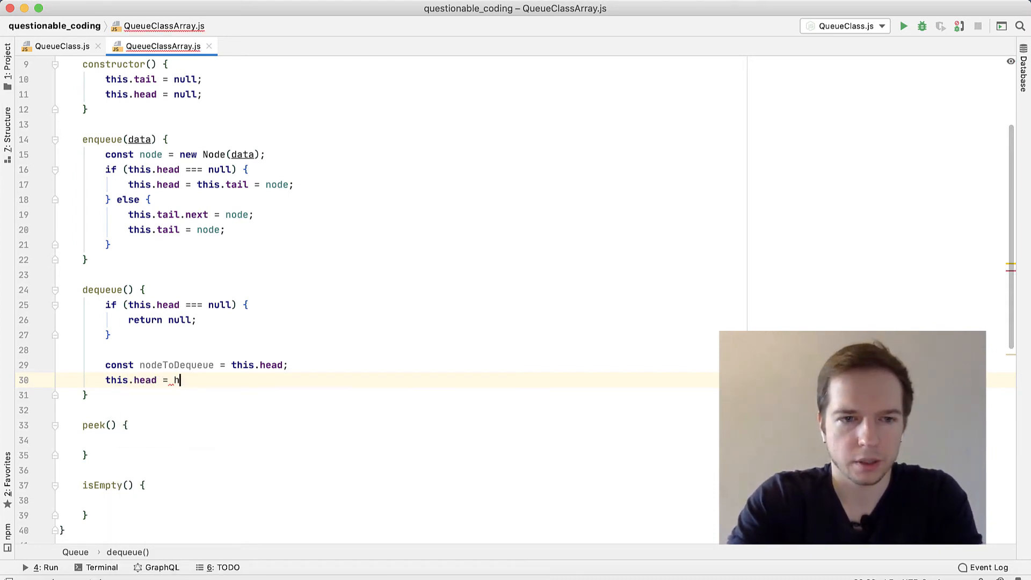
{"action": "type", "text": "this.hea"}
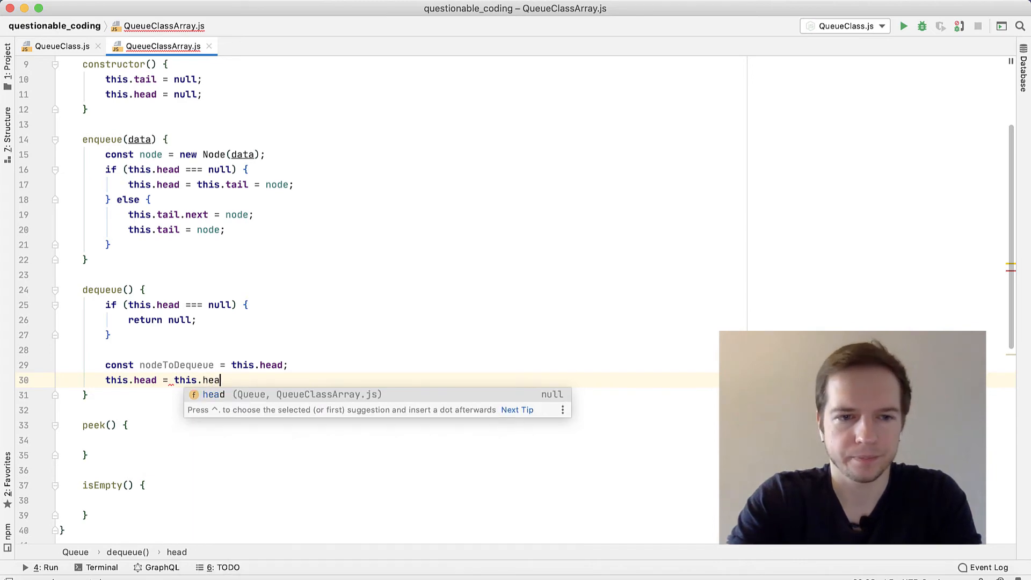
{"action": "type", "text": "d.net"}
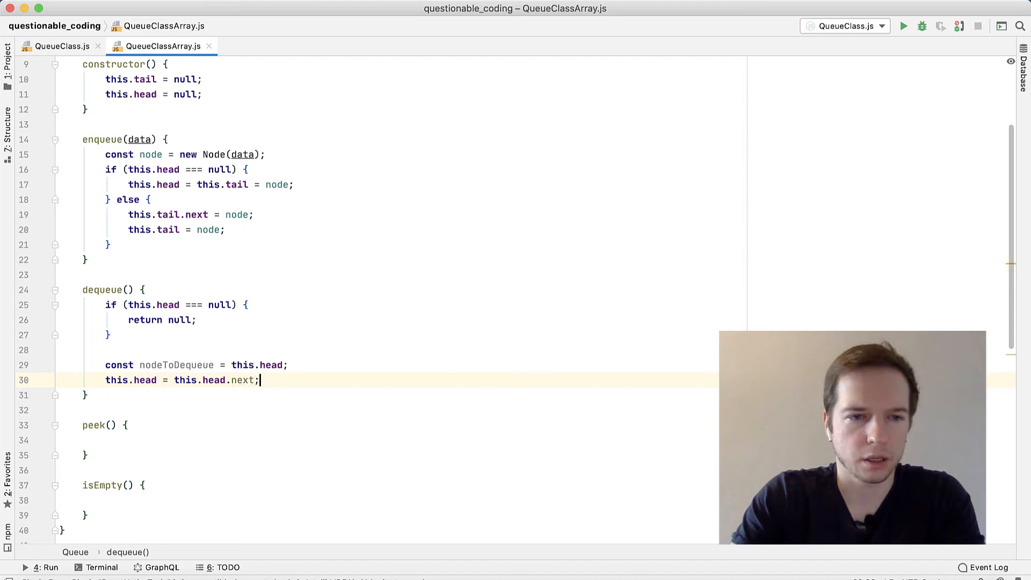
{"action": "type", "text": "return"}
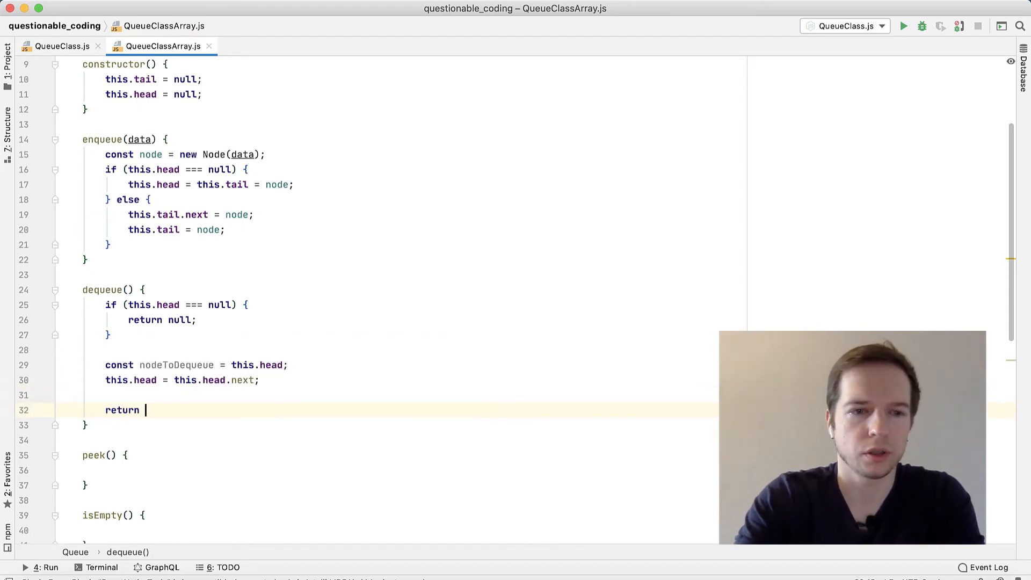
{"action": "type", "text": "nodeToDequeue.data;"}
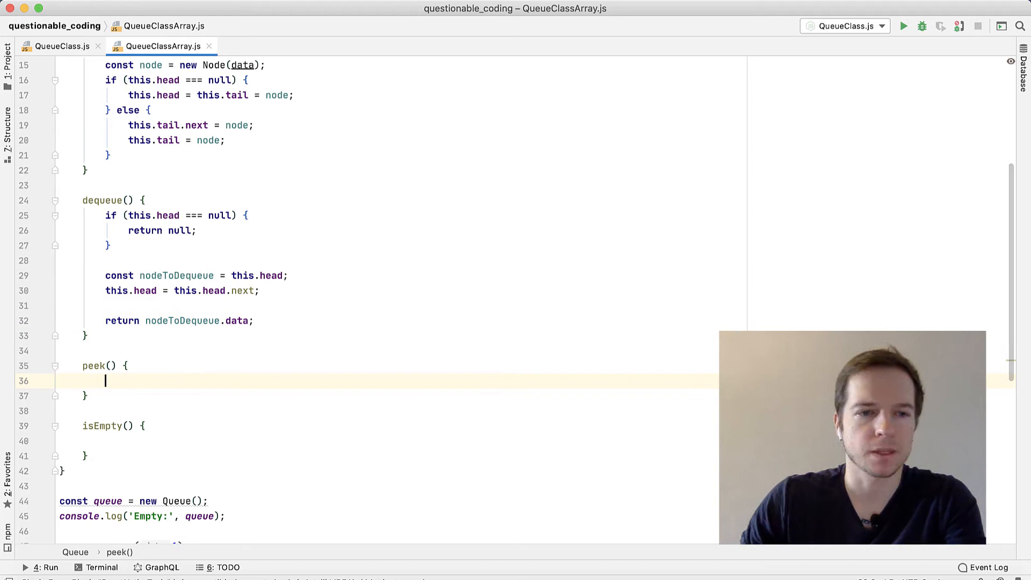
{"action": "mouse_move", "coordinate": [188, 380]}
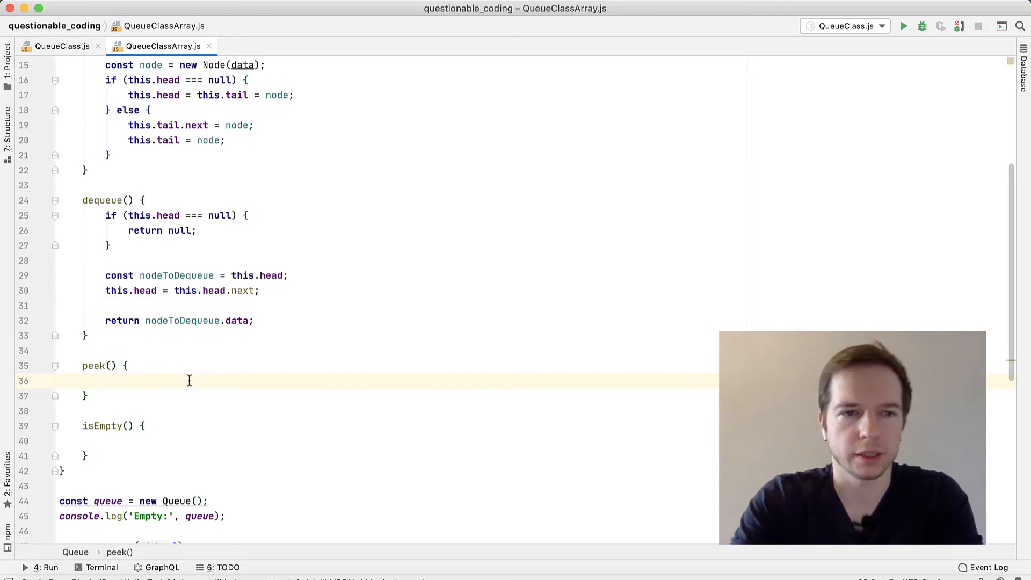
- Write peek: if (this.head === null) return null, otherwise return this.head.data
{"action": "type", "text": "if t"}
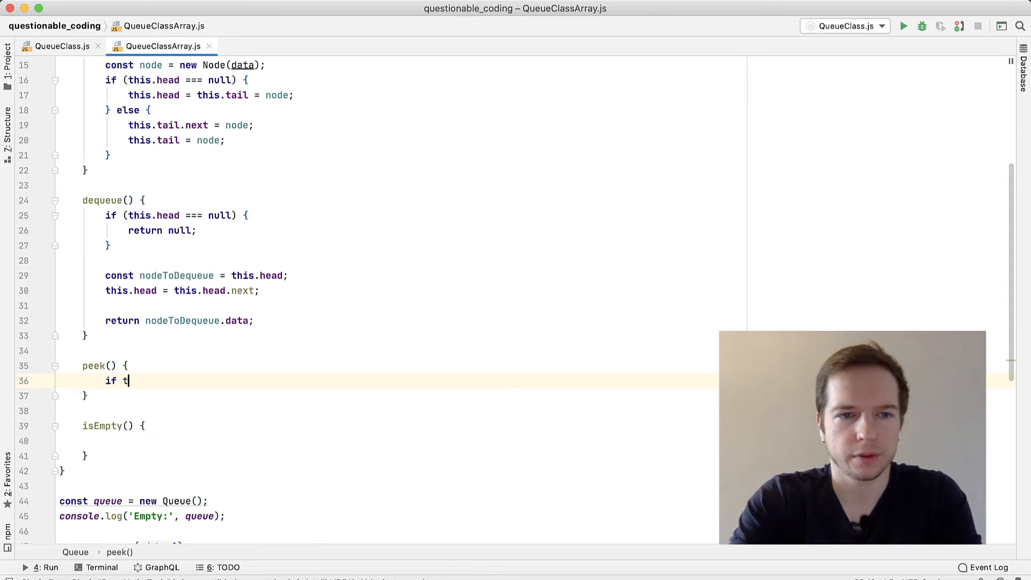
{"action": "type", "text": "his.head"}
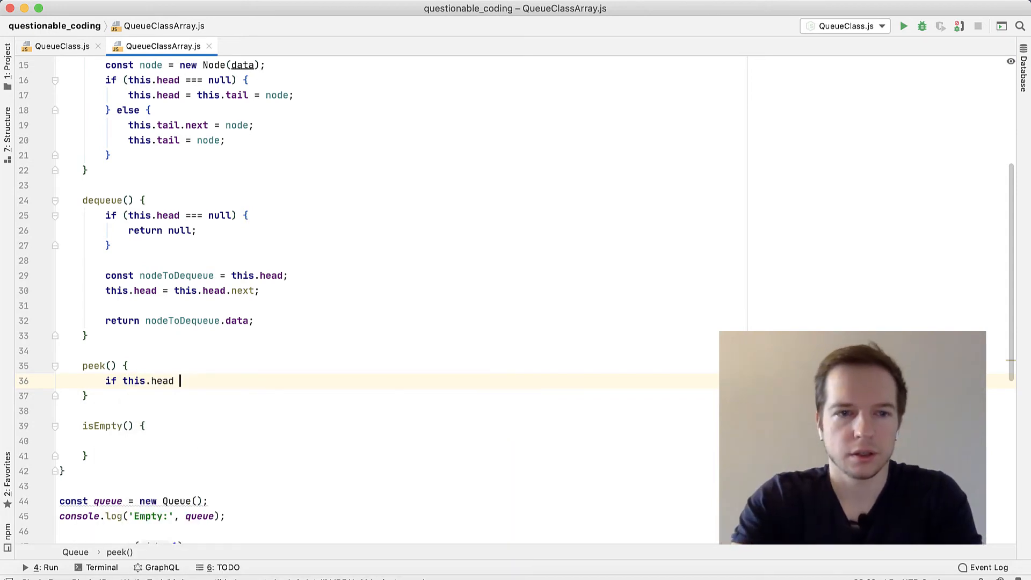
{"action": "type", "text": "=== null)"}
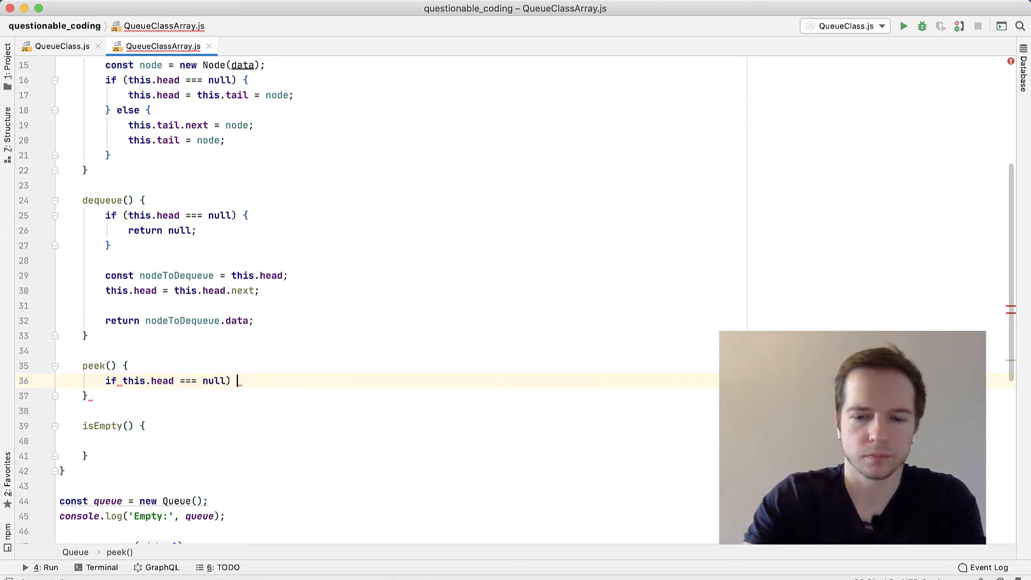
{"action": "type", "text": "{"}
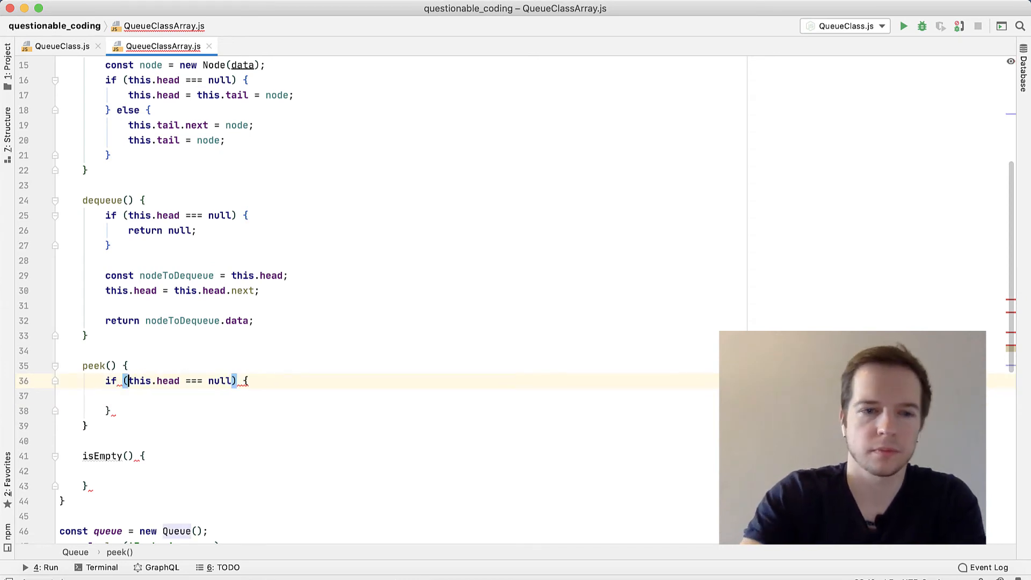
{"action": "type", "text": "return null;"}
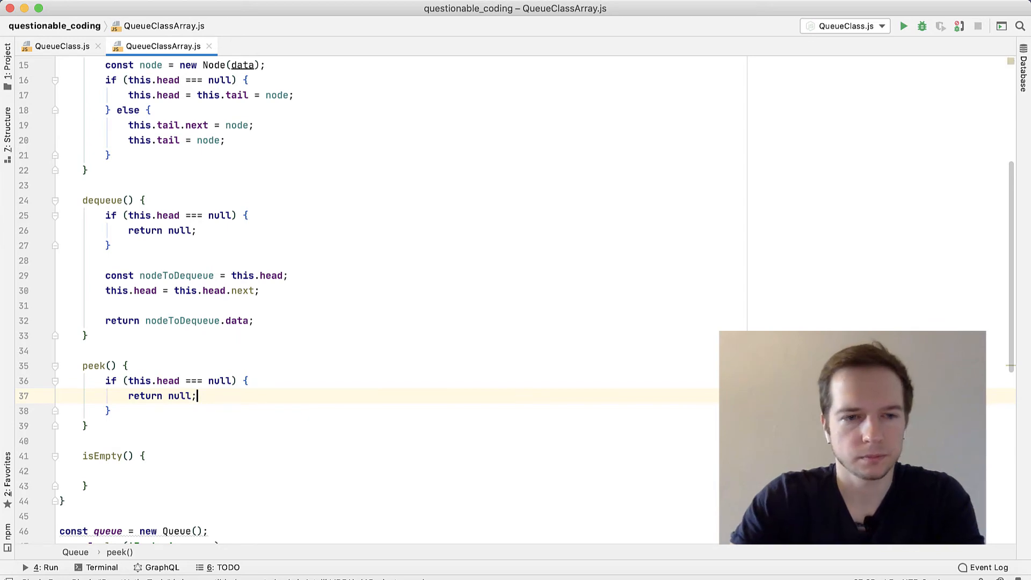
{"action": "type", "text": "return this.head.data;"}
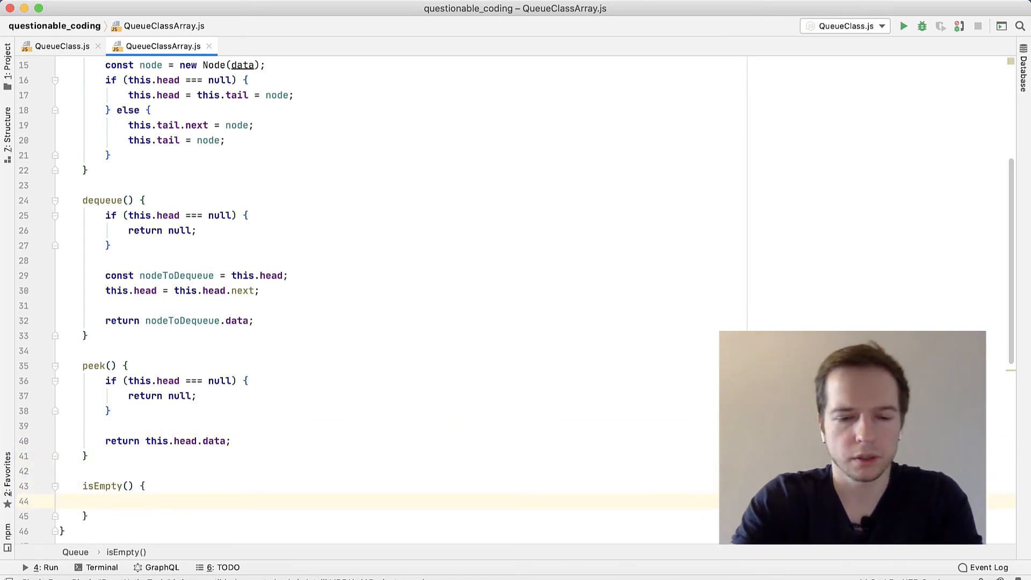
- Fill isEmpty with return this.head === null;
{"action": "type", "text": "return"}
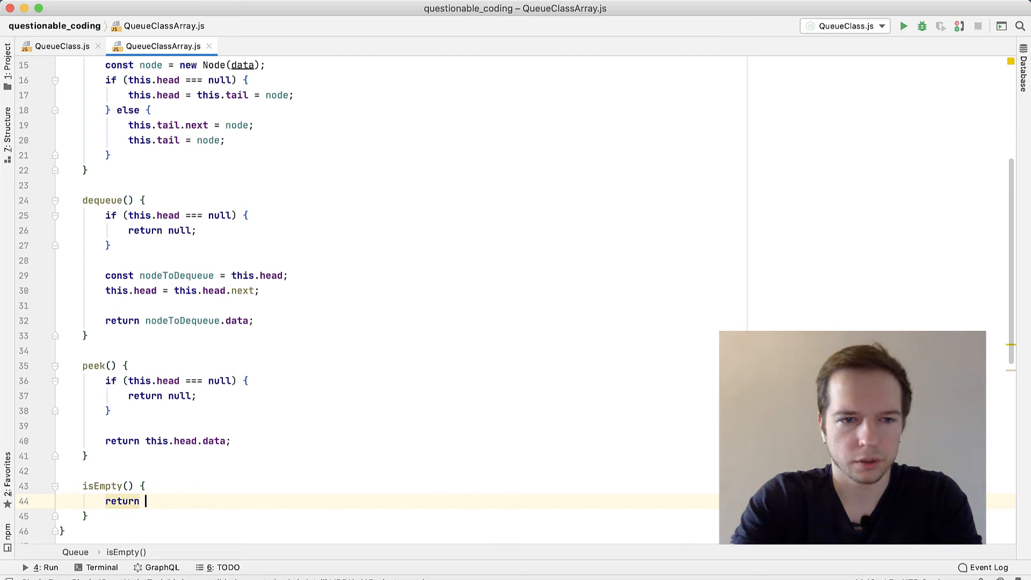
{"action": "type", "text": "this.h"}
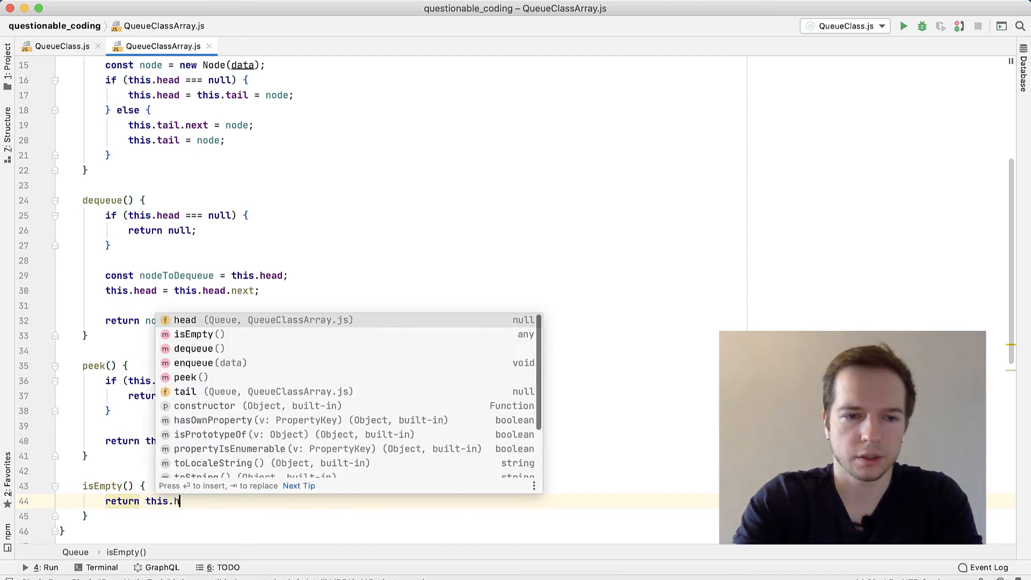
{"action": "type", "text": "ead === null;"}
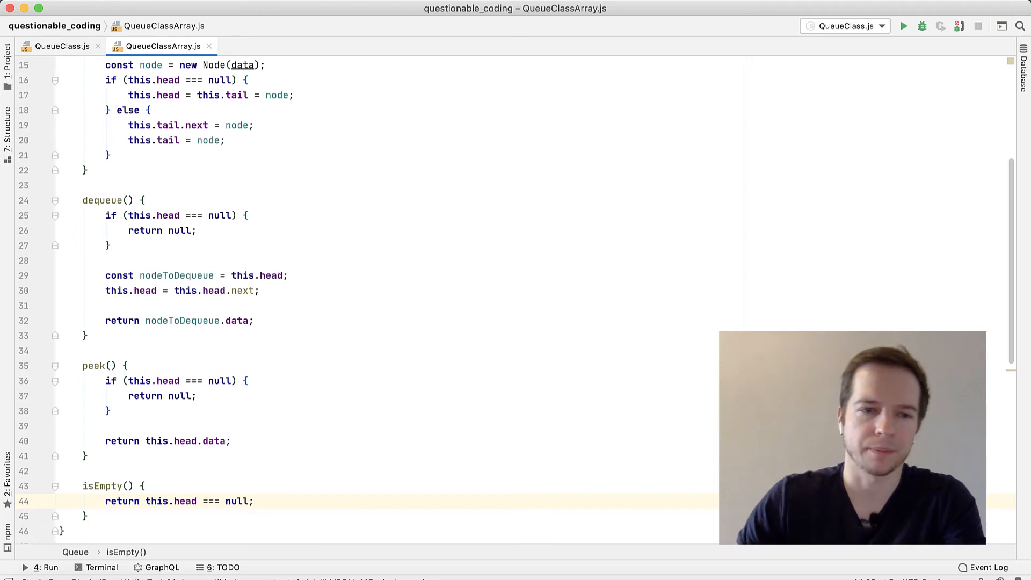
{"action": "scroll", "scroll_direction": "down", "scroll_amount": 3}
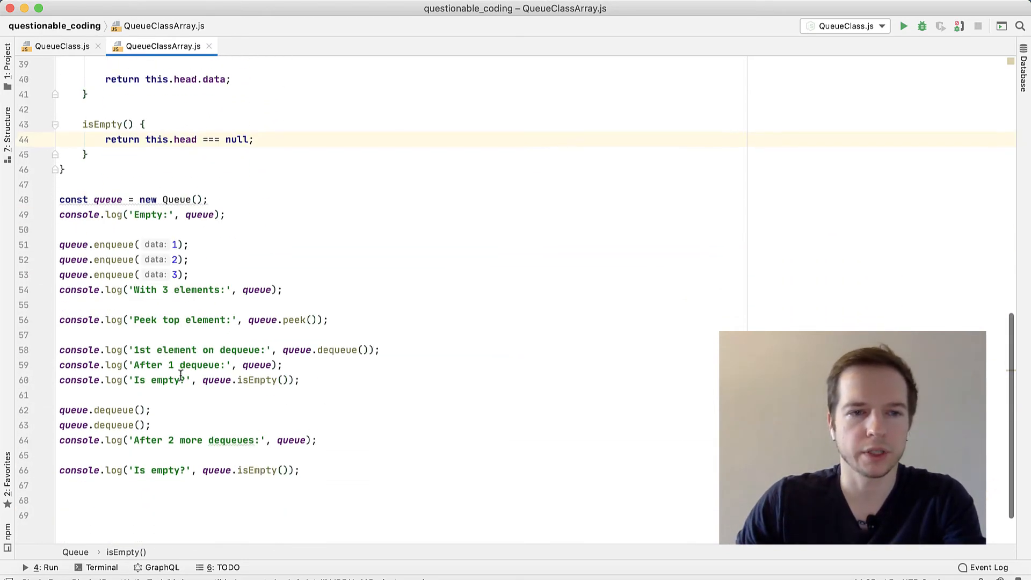
- Review the test console.log lines: After 1 dequeue, Is empty?, and After 2 more dequeues
{"action": "double_click", "coordinate": [172, 202]}
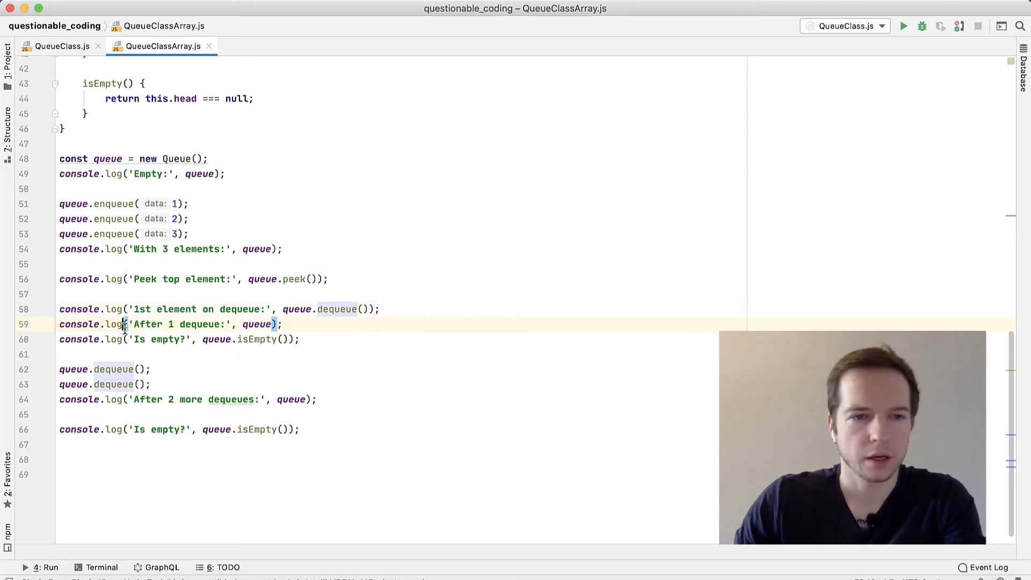
{"action": "double_click", "coordinate": [182, 324]}
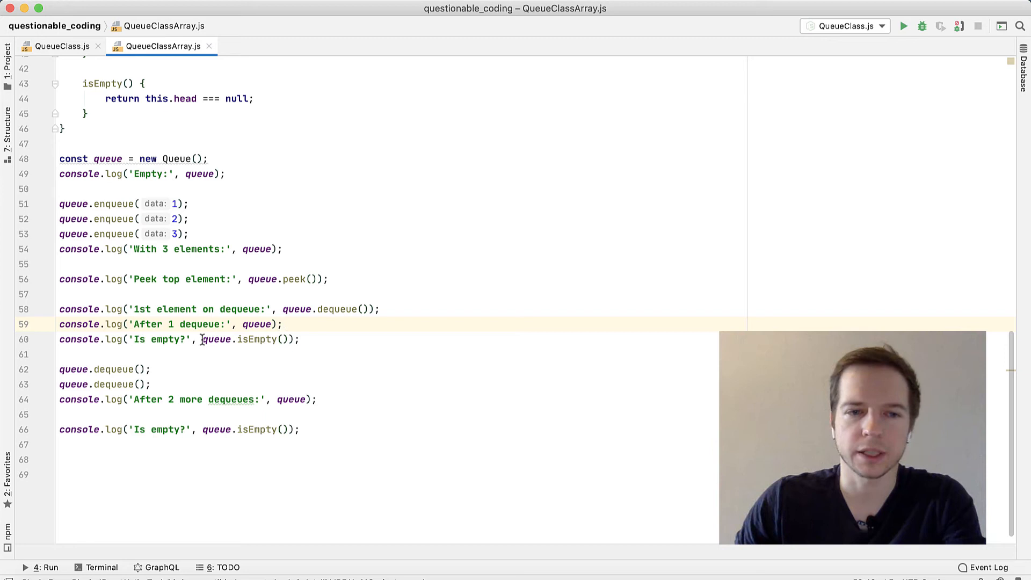
{"action": "double_click", "coordinate": [245, 339]}
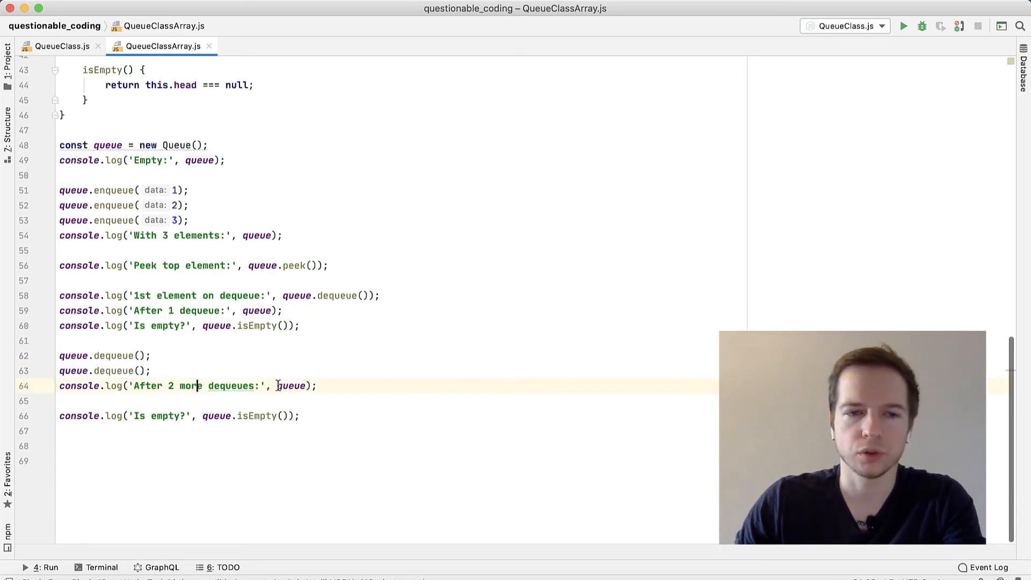
{"action": "double_click", "coordinate": [291, 386]}
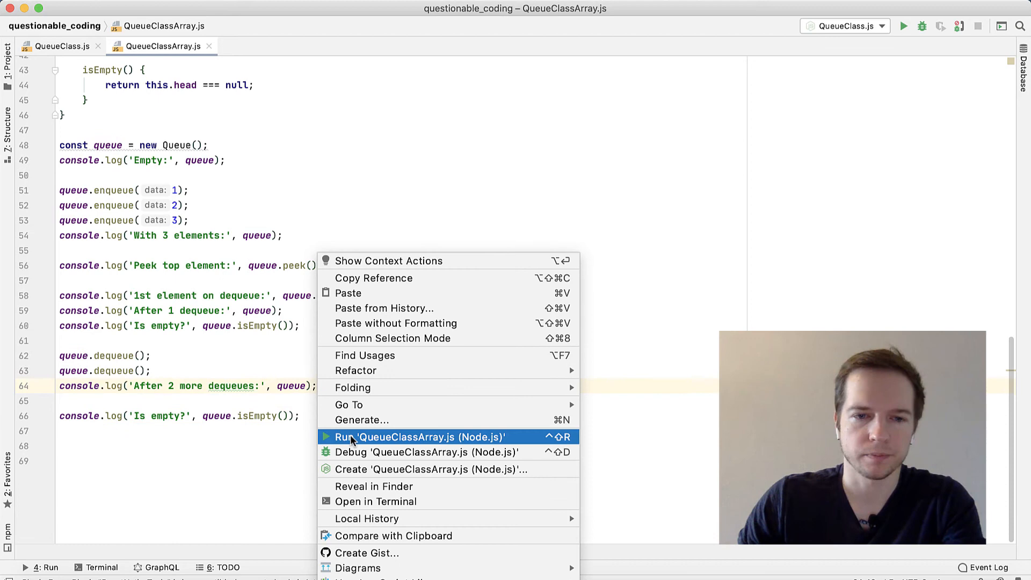
- Run QueueClassArray.js with Node.js and inspect the queue printed after the dequeues
{"action": "left_click", "coordinate": [417, 437]}
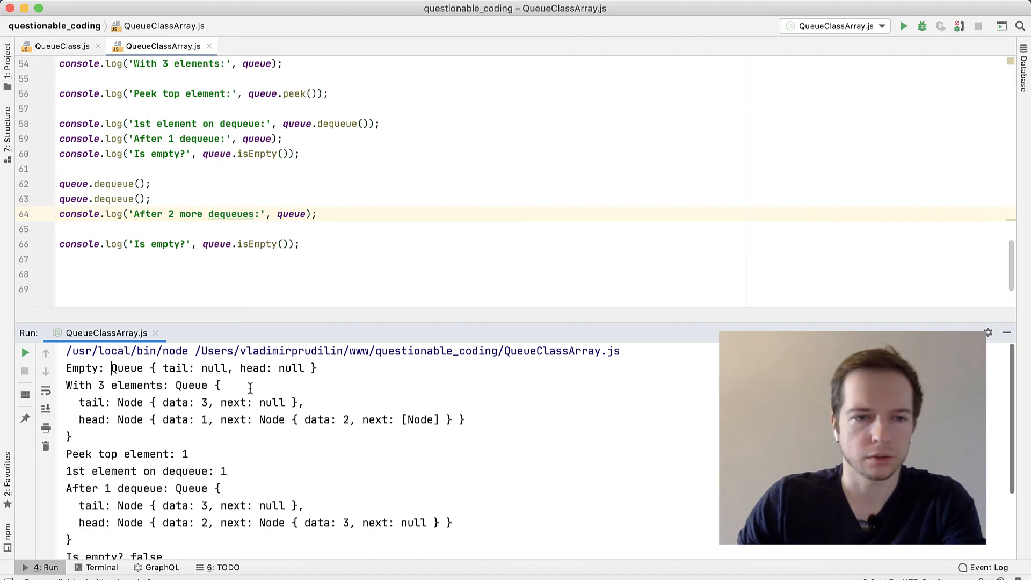
{"action": "scroll", "scroll_direction": "down", "scroll_amount": 3}
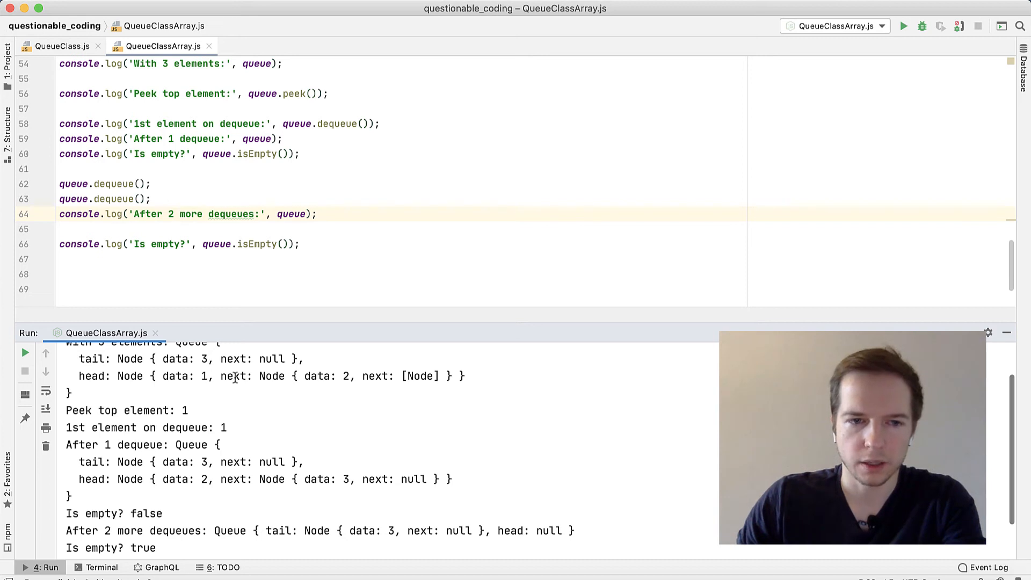
{"action": "left_click_drag", "start_coordinate": [260, 376], "coordinate": [352, 376]}
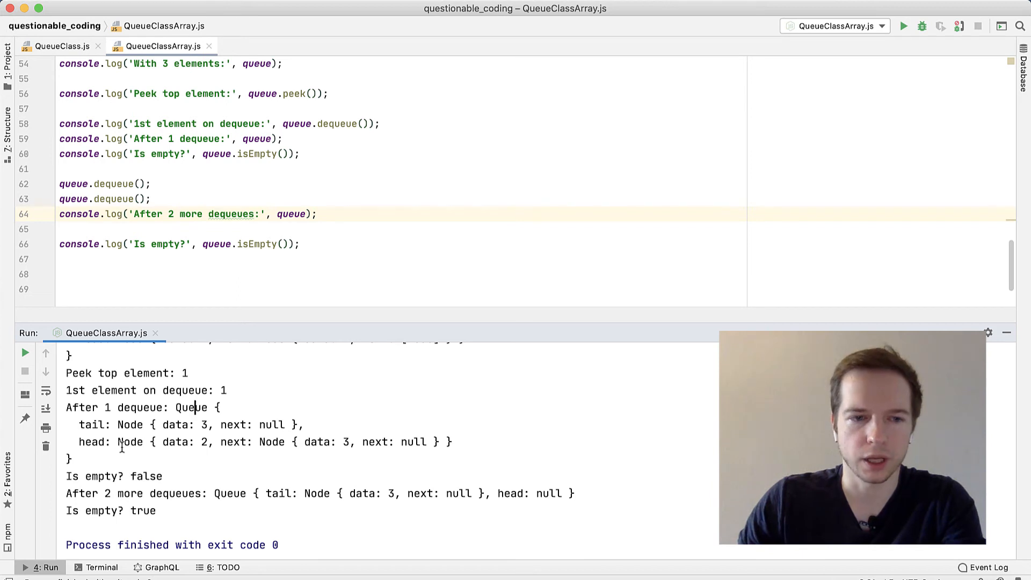
{"action": "double_click", "coordinate": [175, 441]}
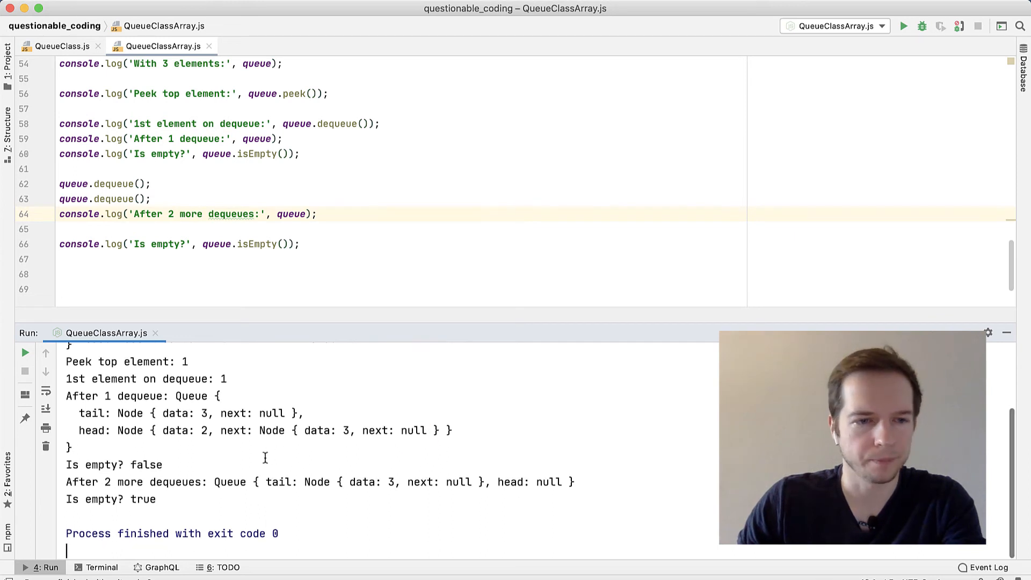
{"action": "double_click", "coordinate": [151, 464]}
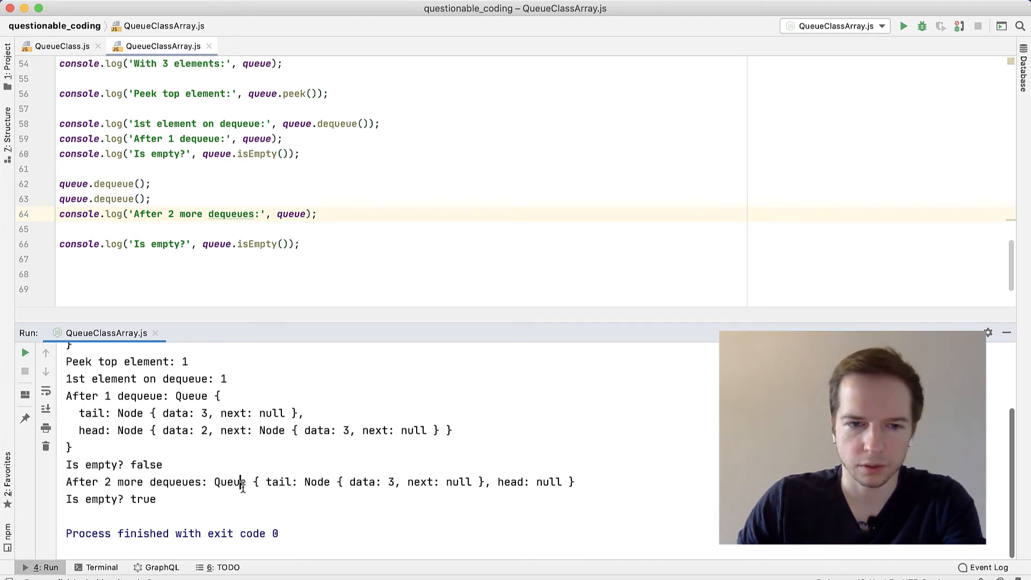
{"action": "left_click_drag", "start_coordinate": [215, 482], "coordinate": [340, 482]}
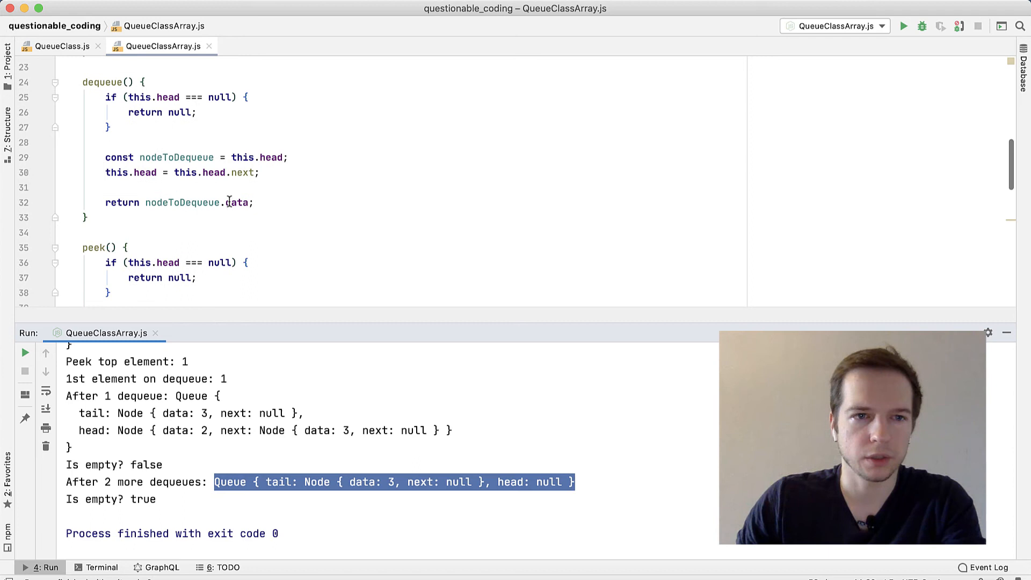
- In dequeue, add if (this.head === null) { this.tail = null; } after advancing head
{"action": "scroll", "scroll_direction": "down", "scroll_amount": 3}
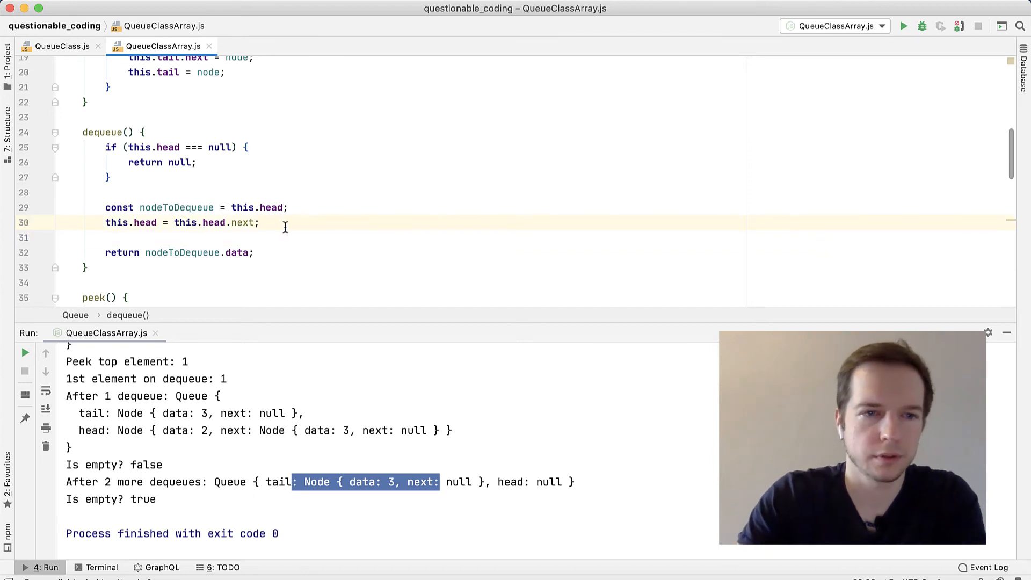
{"action": "type", "text": "i"}
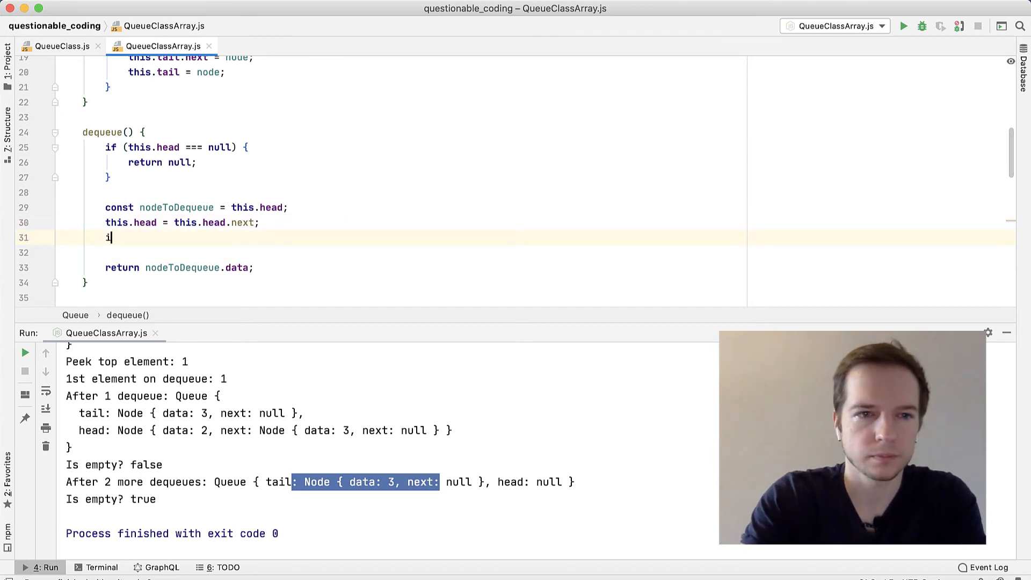
{"action": "type", "text": "f (this.head ]]"}
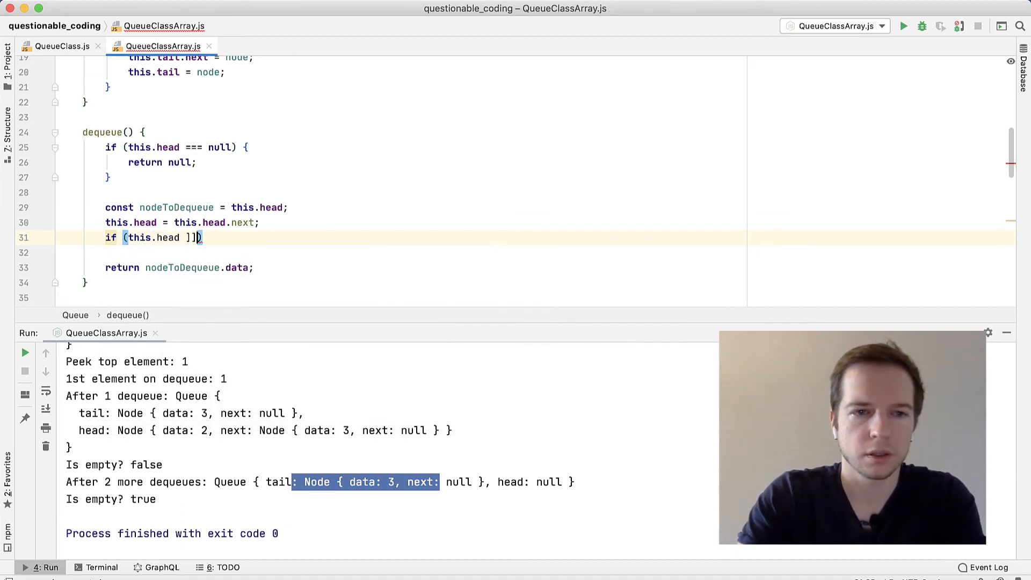
{"action": "type", "text": "=== null"}
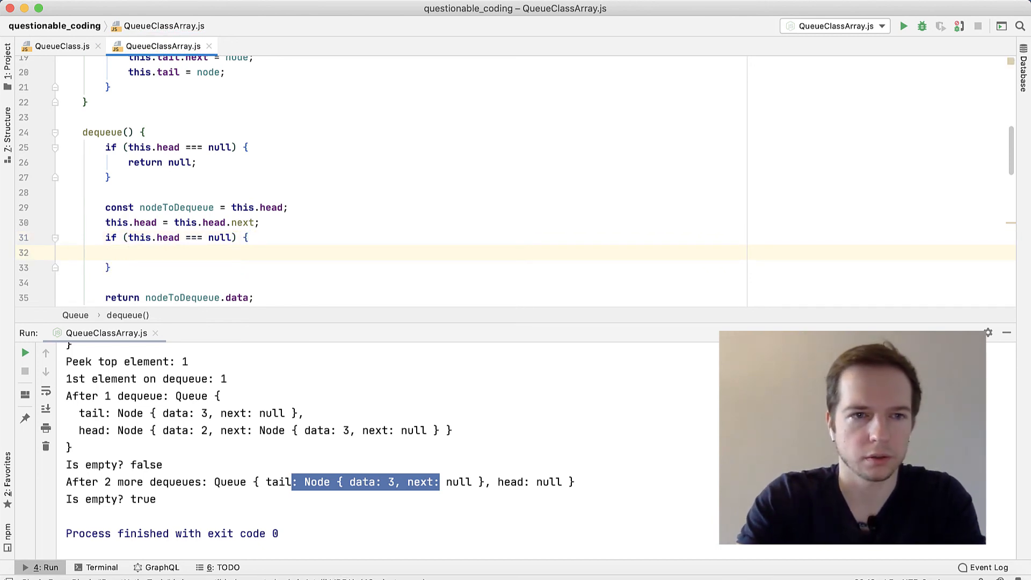
{"action": "type", "text": "this.l"}
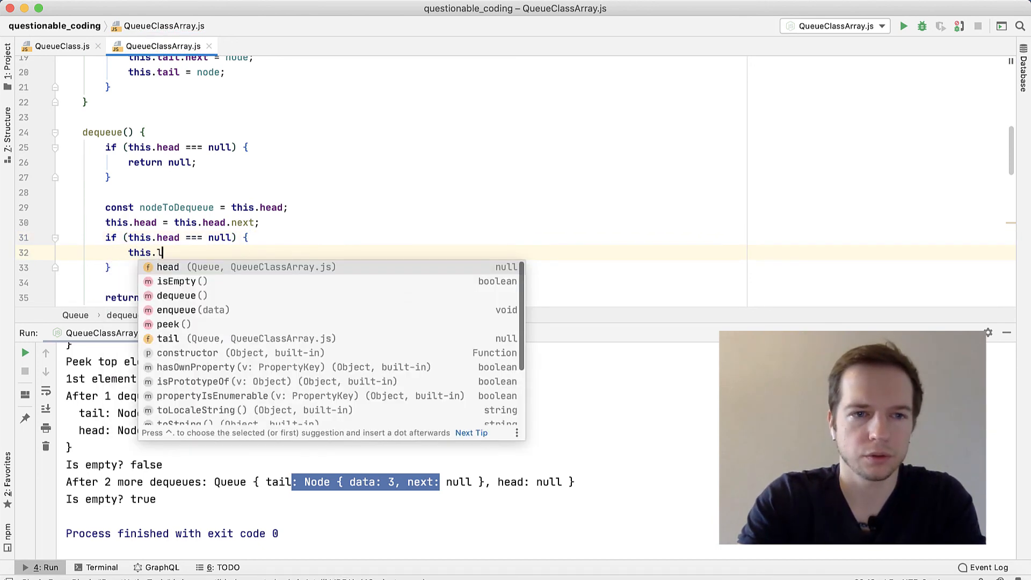
{"action": "type", "text": "ail = null;"}
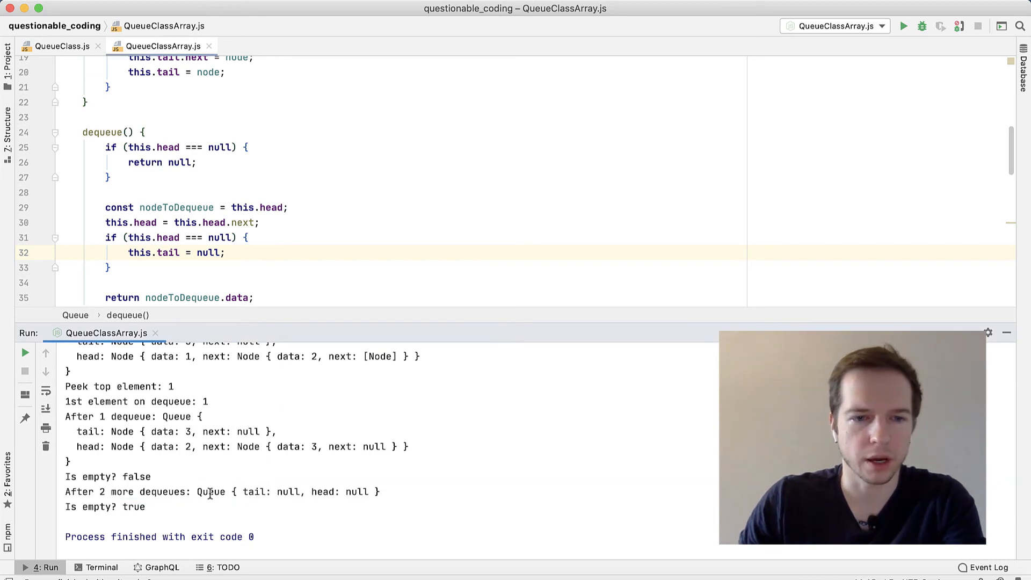
- Close the Run tool window, leaving only QueueClassArray.js's code in view
{"action": "double_click", "coordinate": [133, 506]}
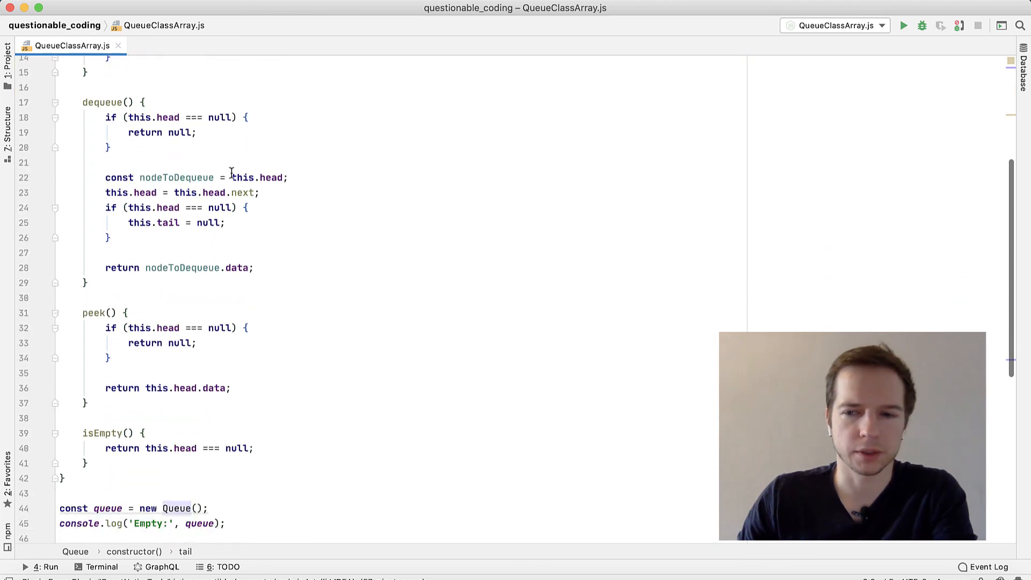
- Replace the constructor's head and tail assignments with this.queue = []
{"action": "scroll", "scroll_direction": "up", "scroll_amount": 3}
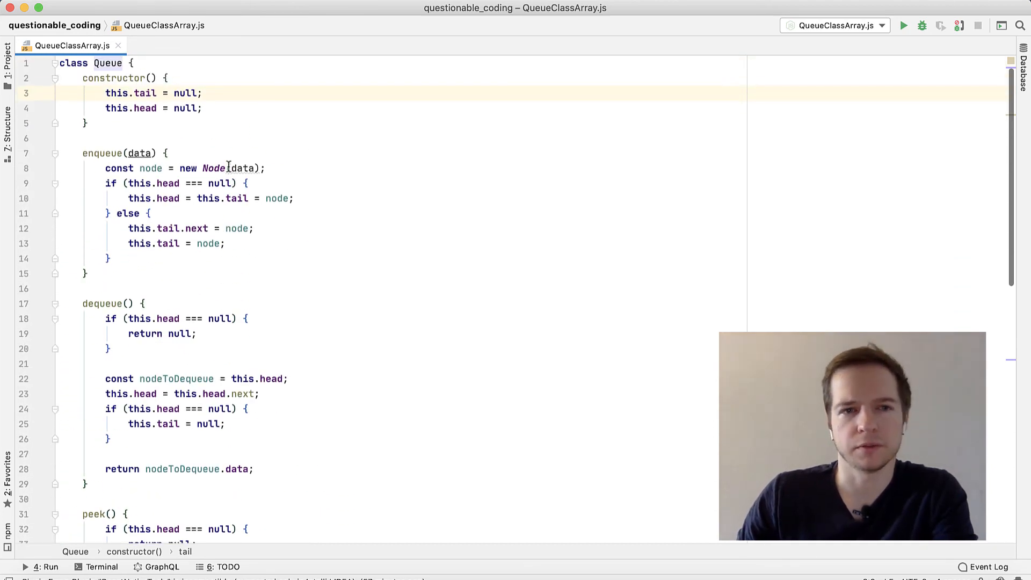
{"action": "left_click_drag", "start_coordinate": [105, 92], "coordinate": [202, 108]}
{"action": "type", "text": "this"}
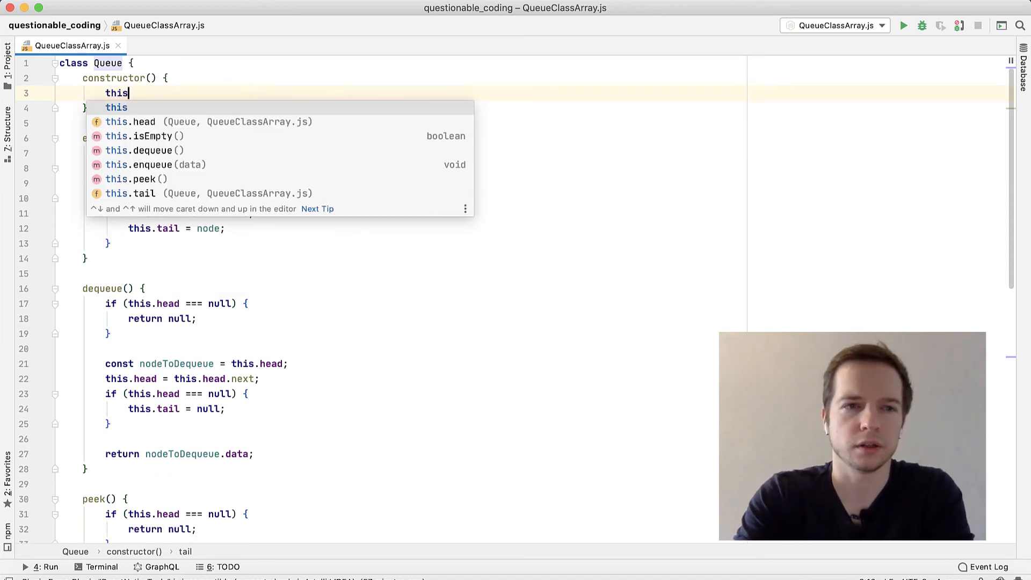
{"action": "type", "text": "."}
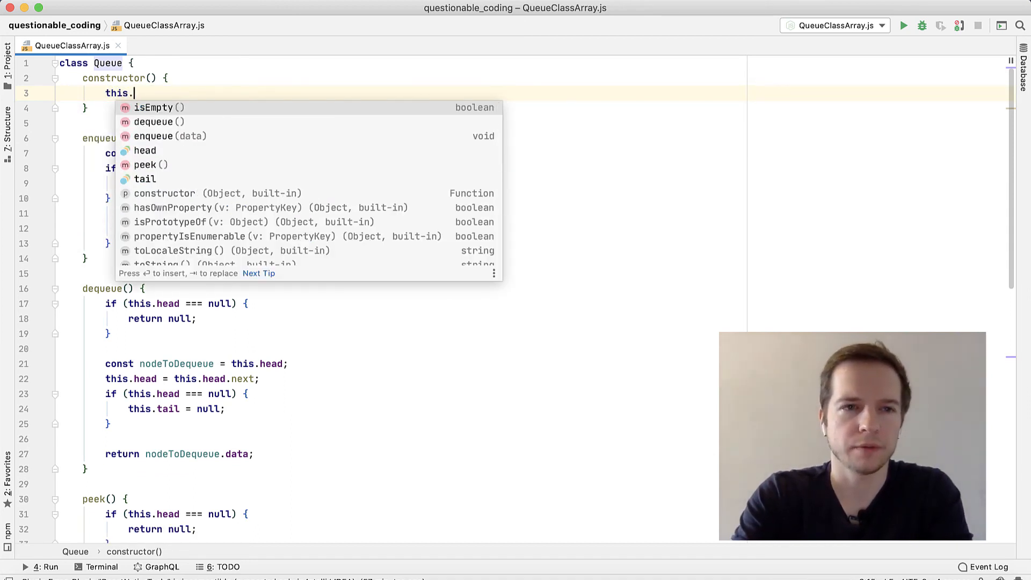
{"action": "type", "text": "queue ="}
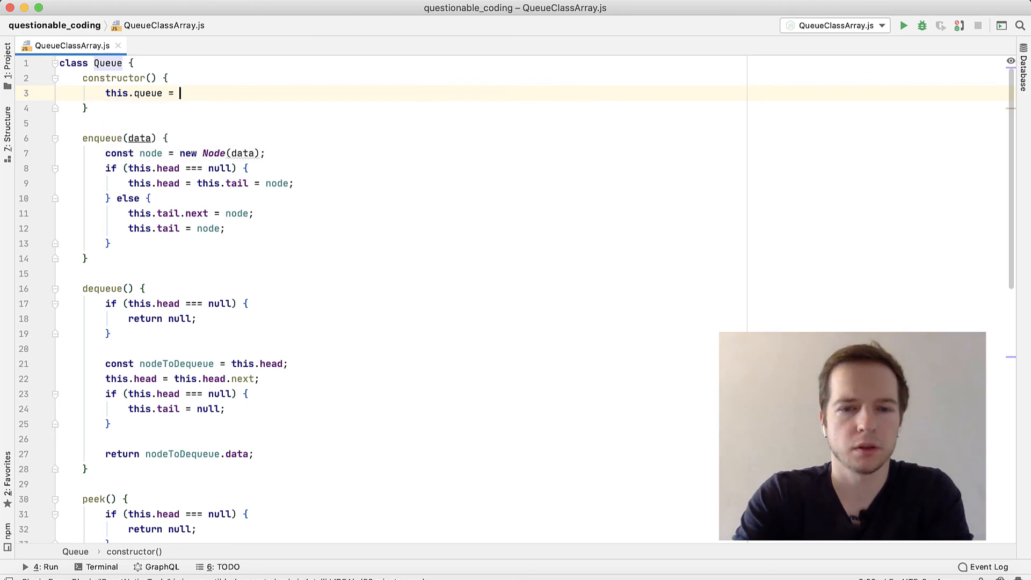
{"action": "type", "text": "[];"}
{"action": "left_click", "coordinate": [187, 153]}
{"action": "type", "text": "t"}
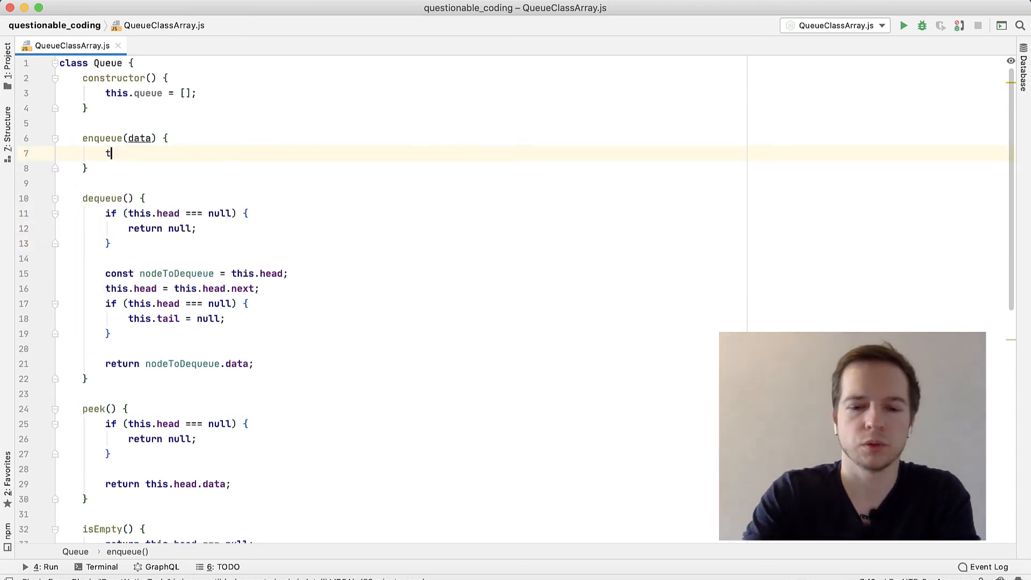
- Change the enqueue body to this.queue.push(data);
{"action": "type", "text": "his.queue.push("}
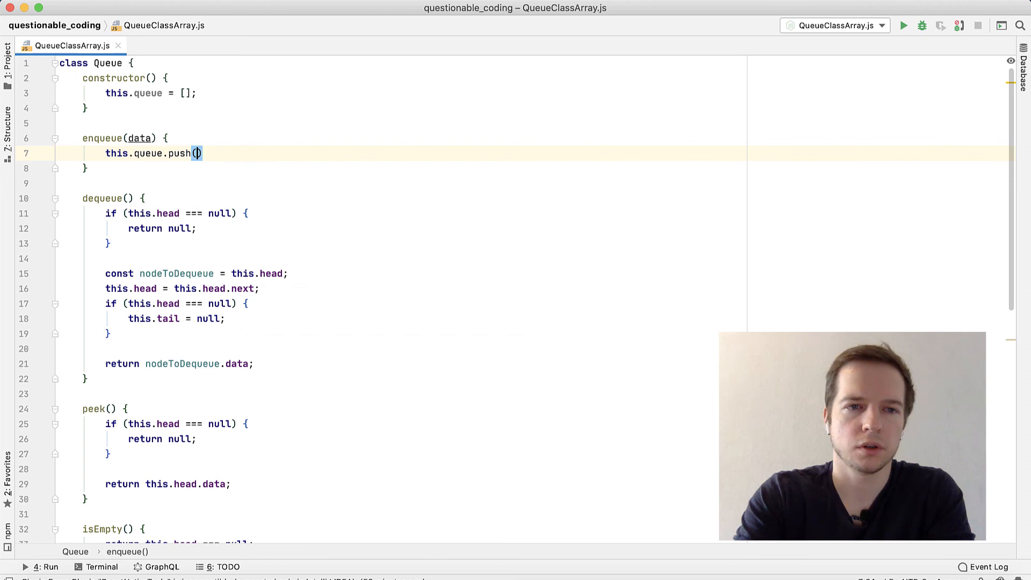
{"action": "type", "text": "data"}
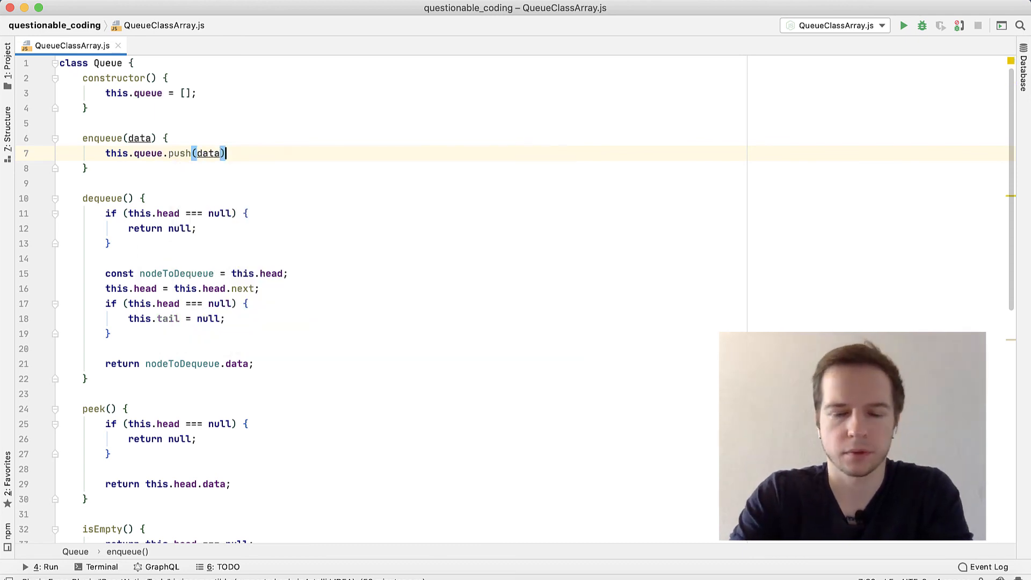
{"action": "type", "text": ";"}
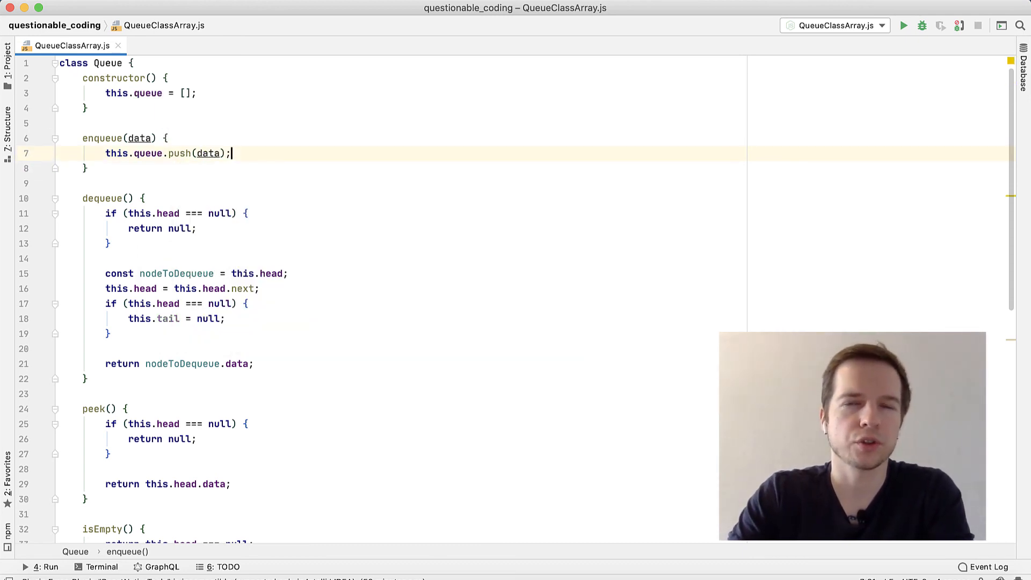
{"action": "type", "text": "[]"}
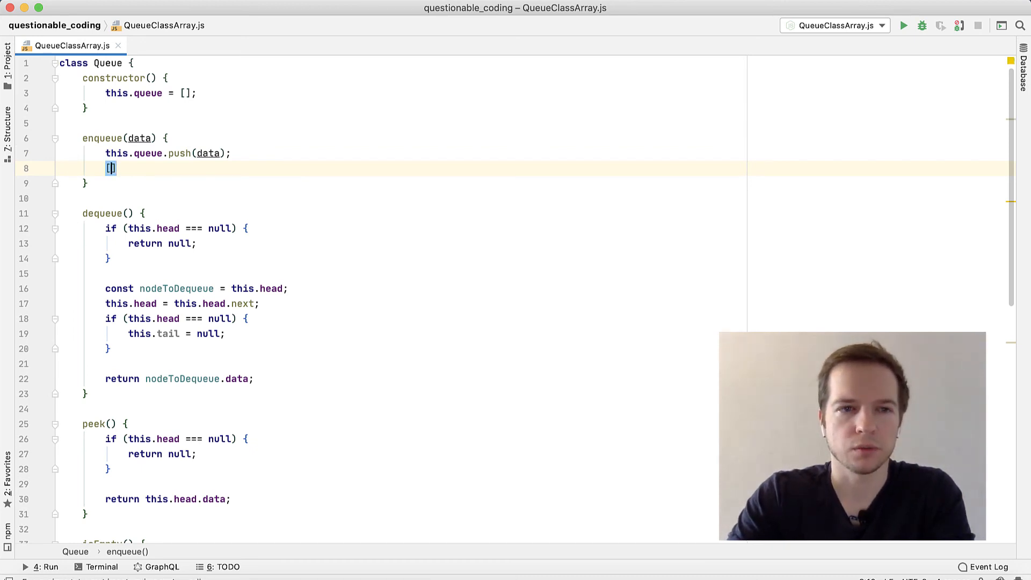
- Type a temporary example array [1, 2, 3, 4] under push and select it for removal
{"action": "type", "text": "2"}
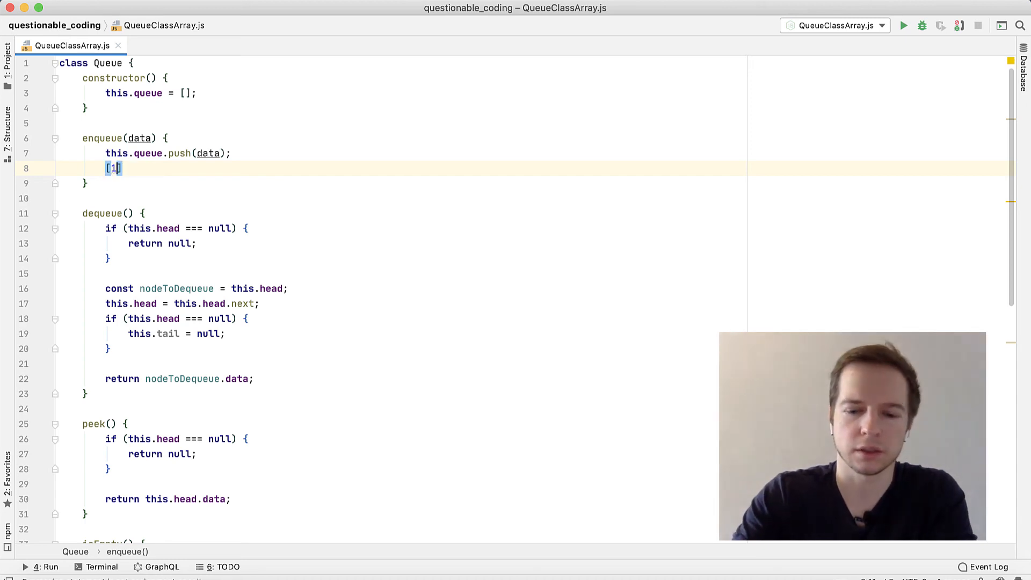
{"action": "type", "text": ", 2"}
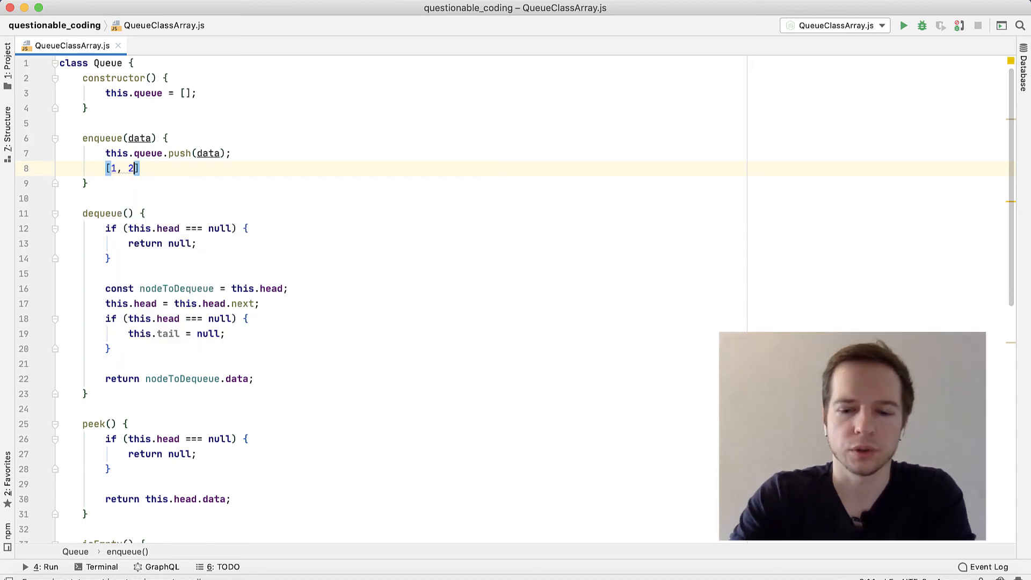
{"action": "type", "text": ", 3"}
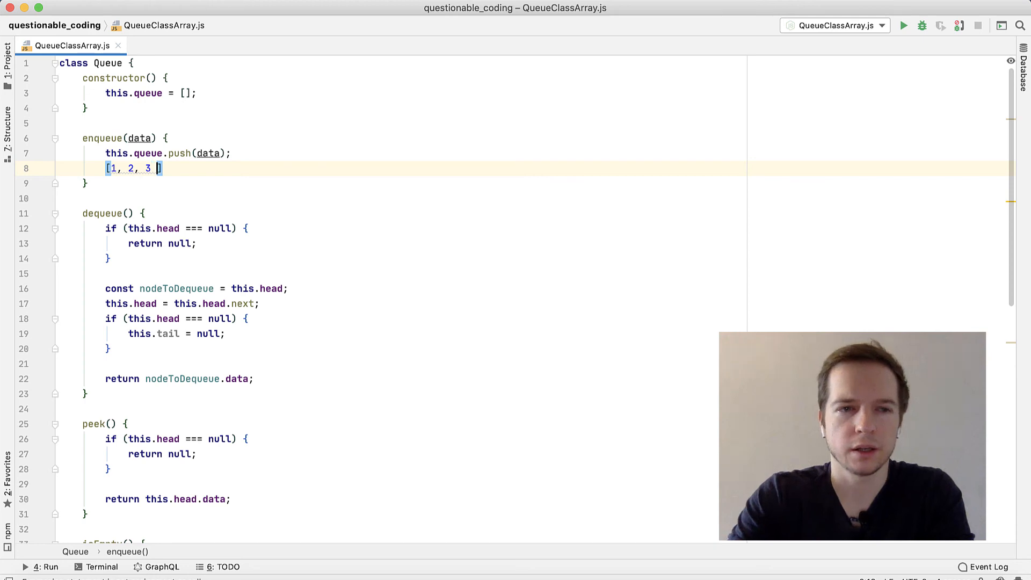
{"action": "type", "text": ", 4"}
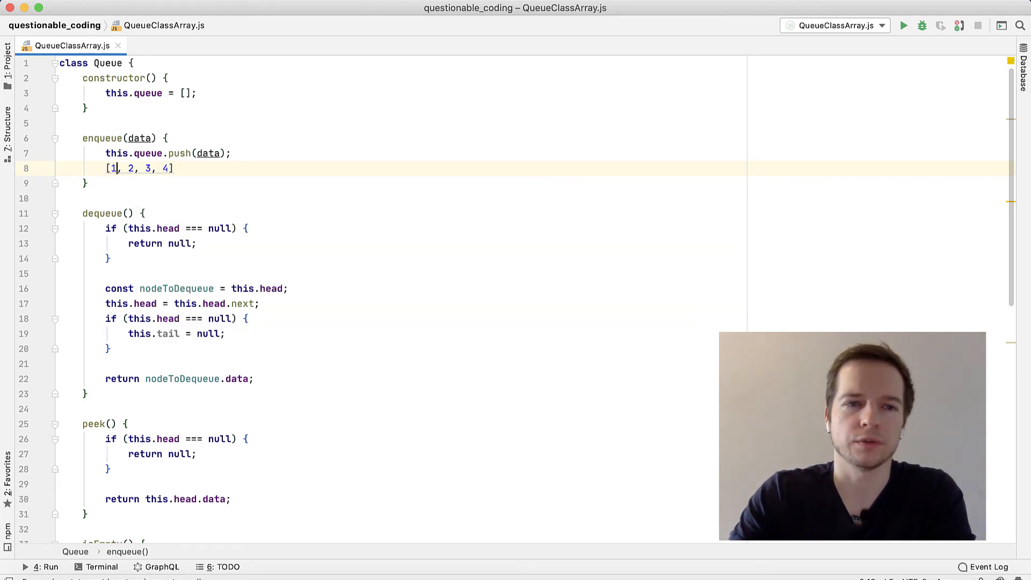
{"action": "left_click_drag", "start_coordinate": [105, 168], "coordinate": [173, 168]}
{"action": "type", "text": "re"}
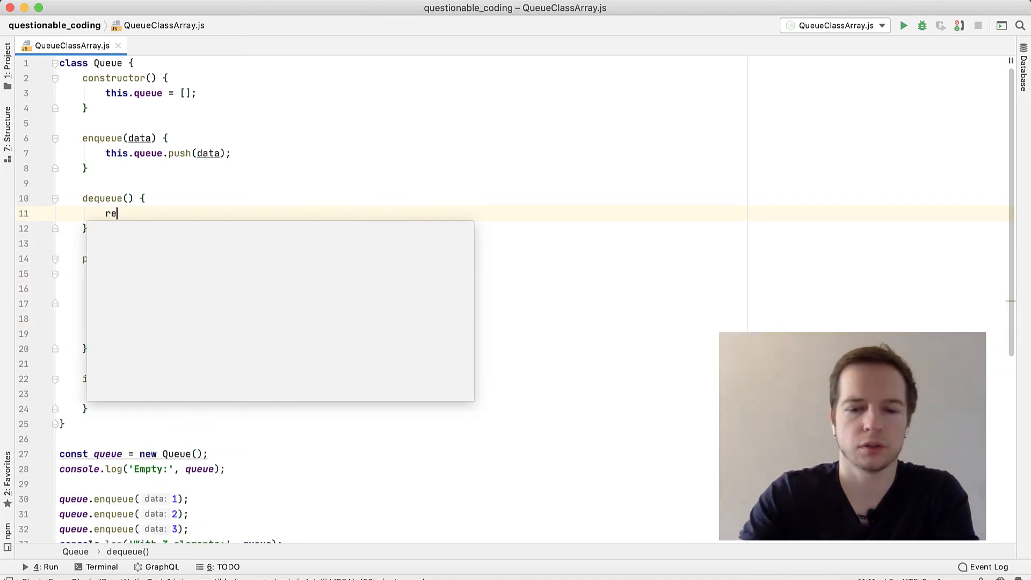
- Write return this.queue.shift(); as the new dequeue body
{"action": "type", "text": "turn this."}
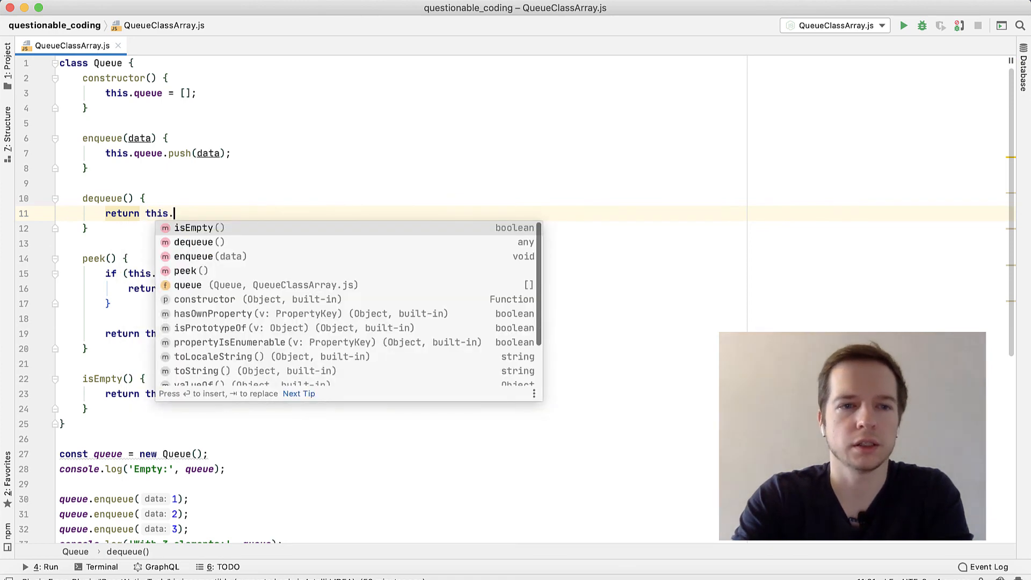
{"action": "type", "text": "queue.shif"}
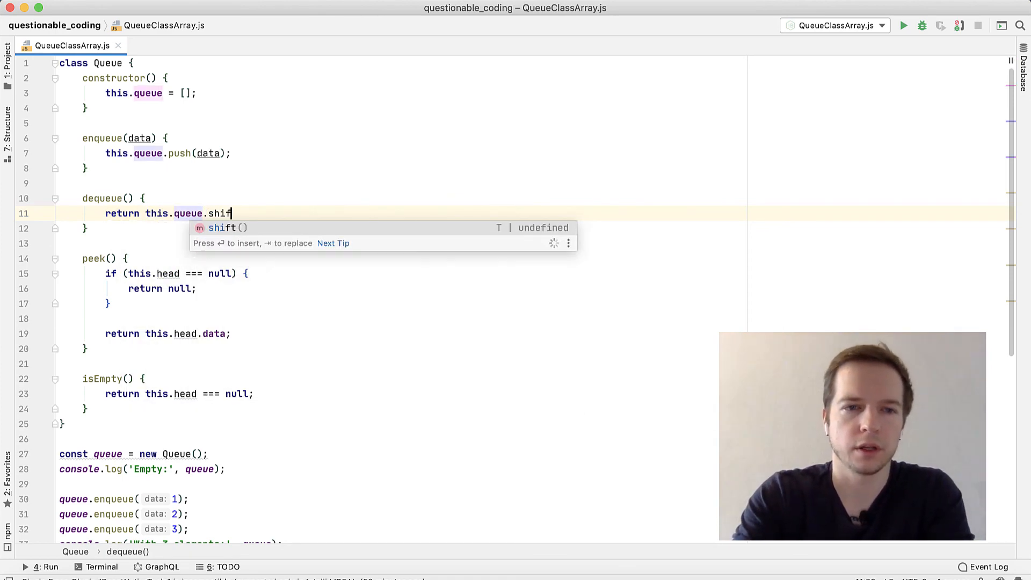
{"action": "type", "text": "t();"}
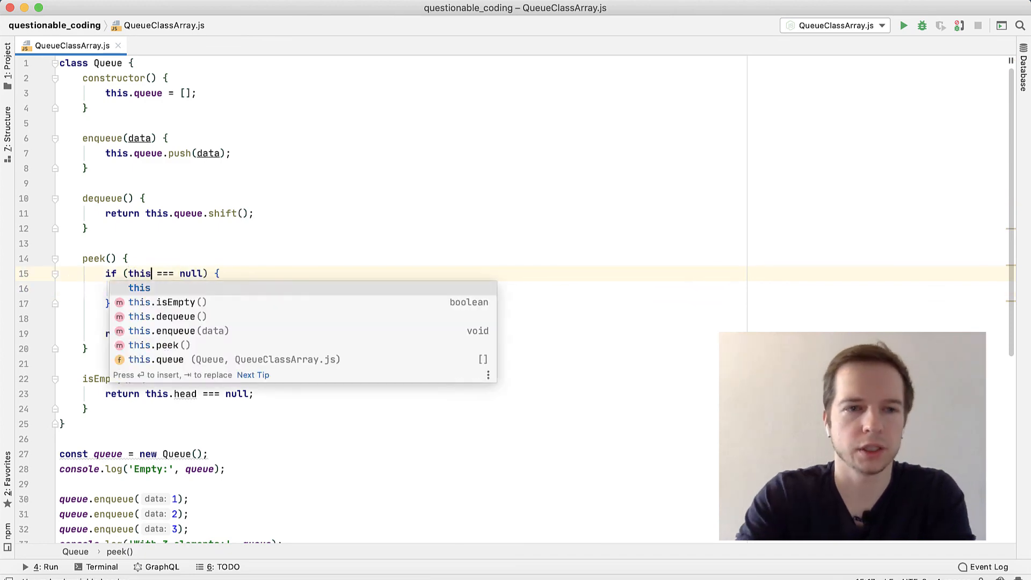
- Make peek check this.queue length against 0 and return this.queue[0]
{"action": "type", "text": ".queue.length"}
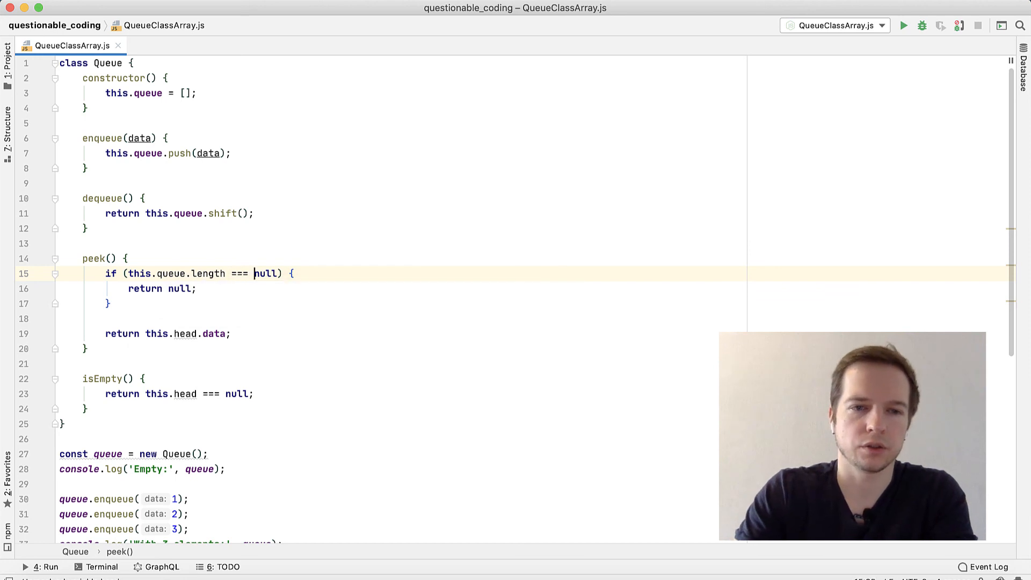
{"action": "type", "text": "0"}
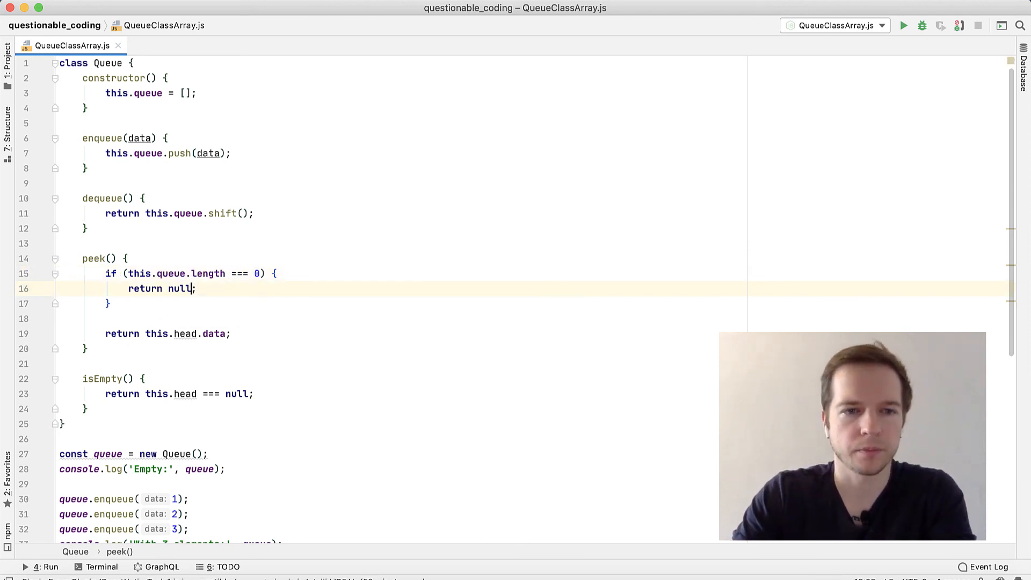
{"action": "left_click", "coordinate": [149, 334]}
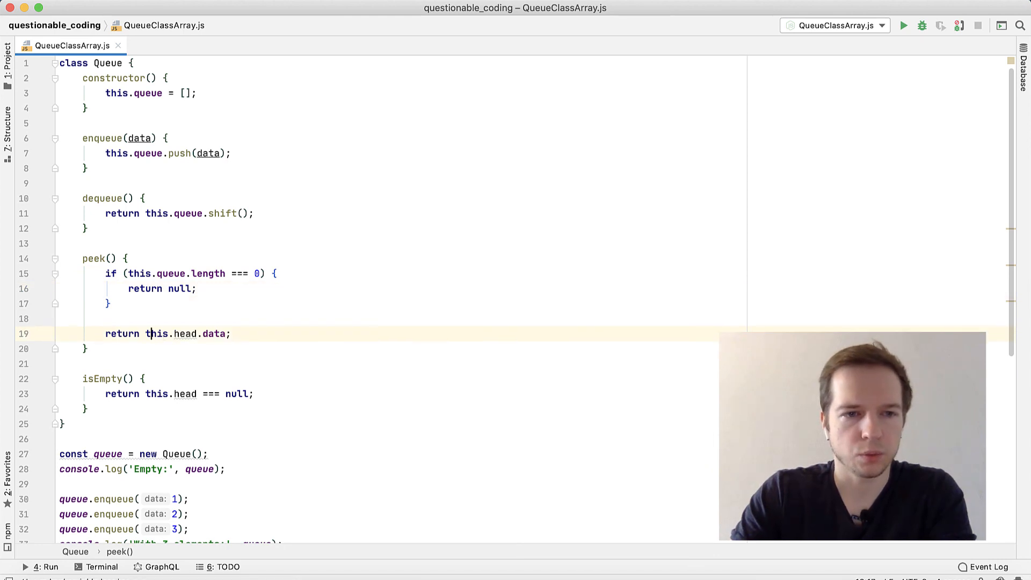
{"action": "double_click", "coordinate": [182, 333]}
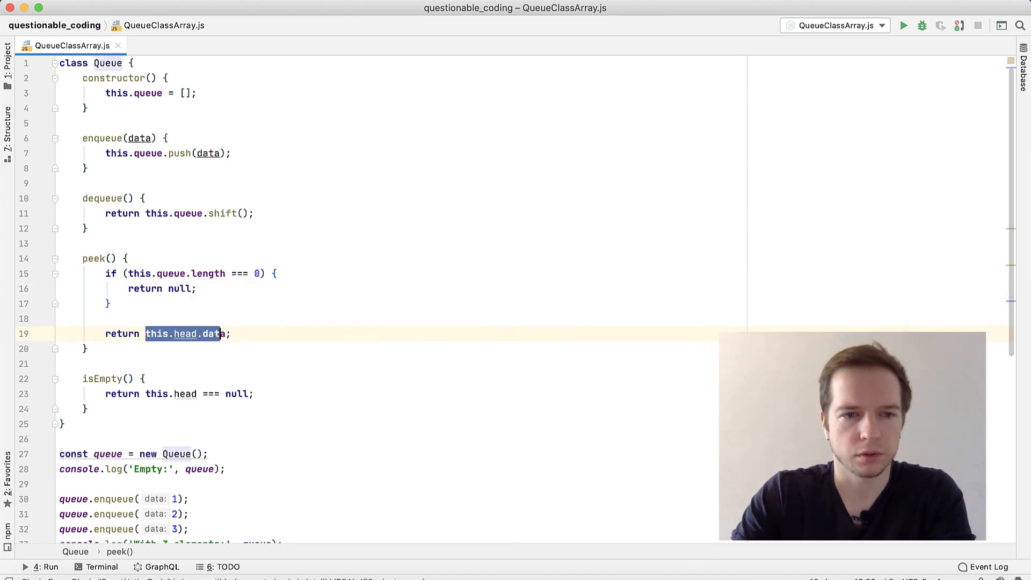
{"action": "type", "text": "this.queue"}
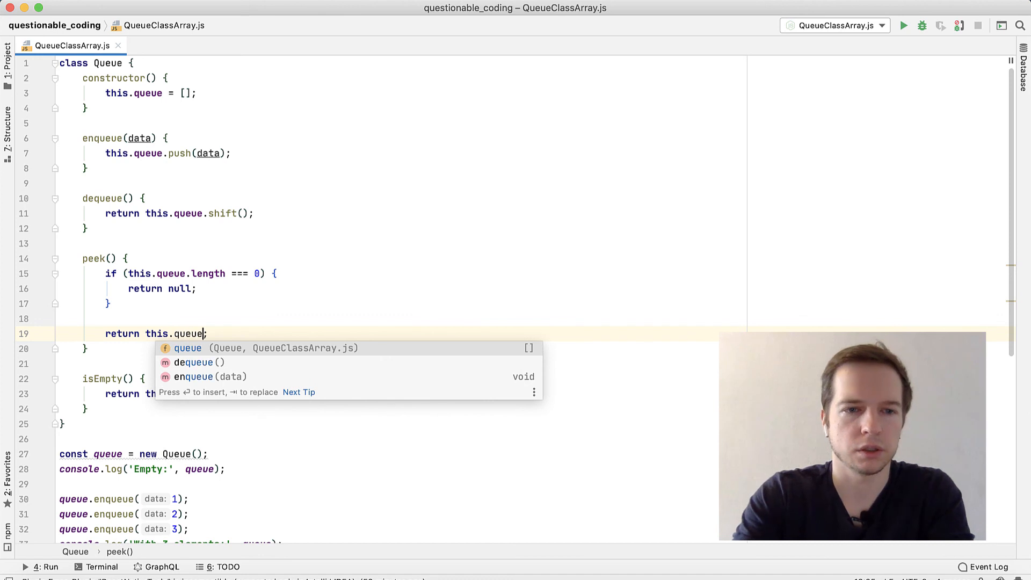
{"action": "type", "text": "[]"}
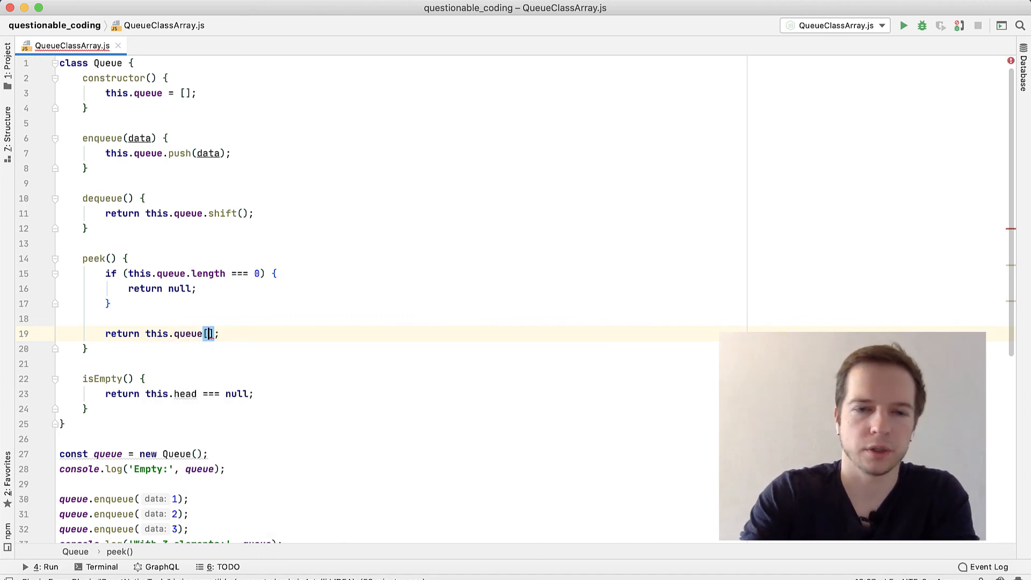
{"action": "type", "text": "0"}
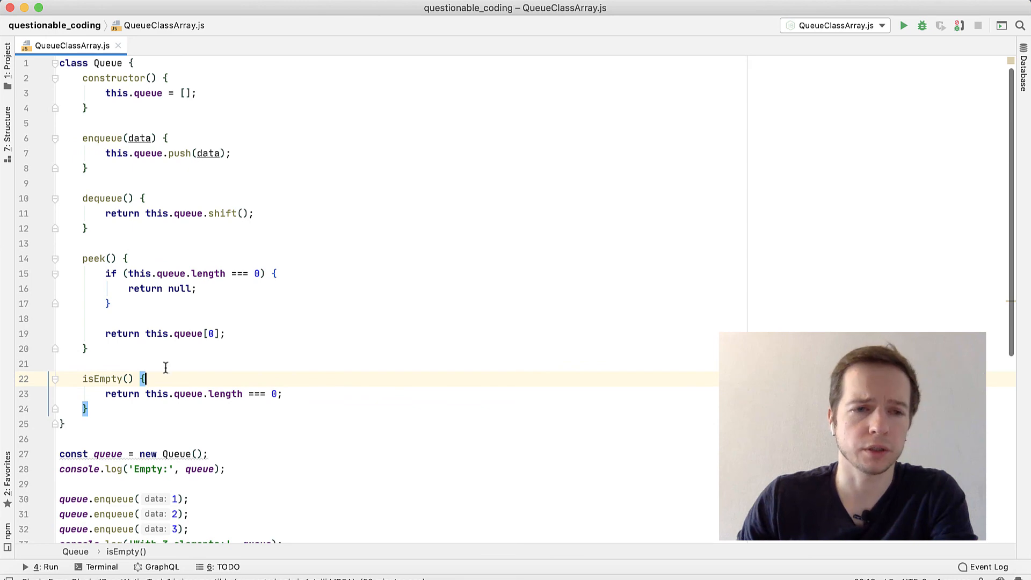
- Run QueueClassArray.js and review the output: 1, 2, 3 queued, emptied, exit code 0
{"action": "scroll", "scroll_direction": "down", "scroll_amount": 3}
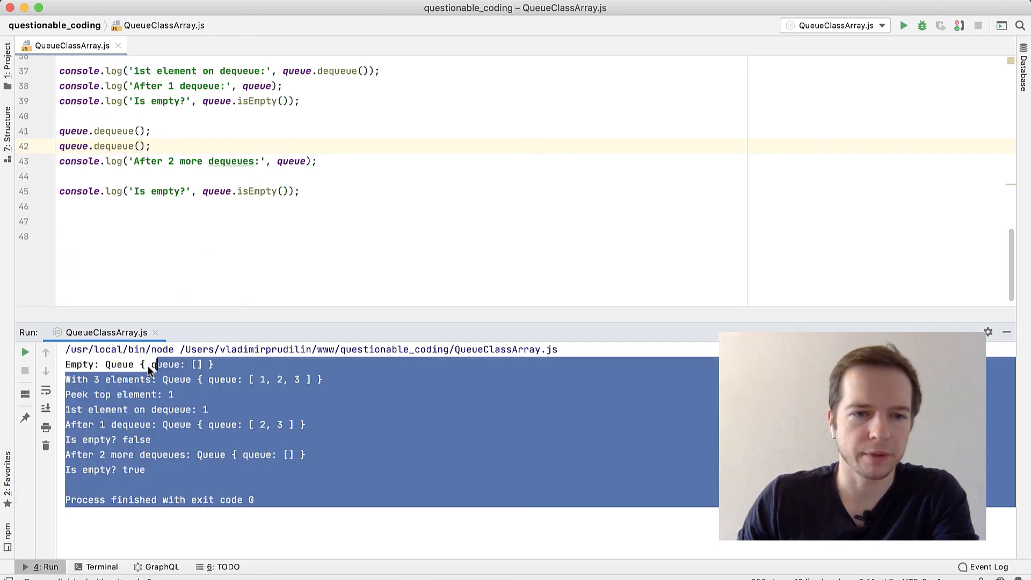
{"action": "double_click", "coordinate": [168, 364]}
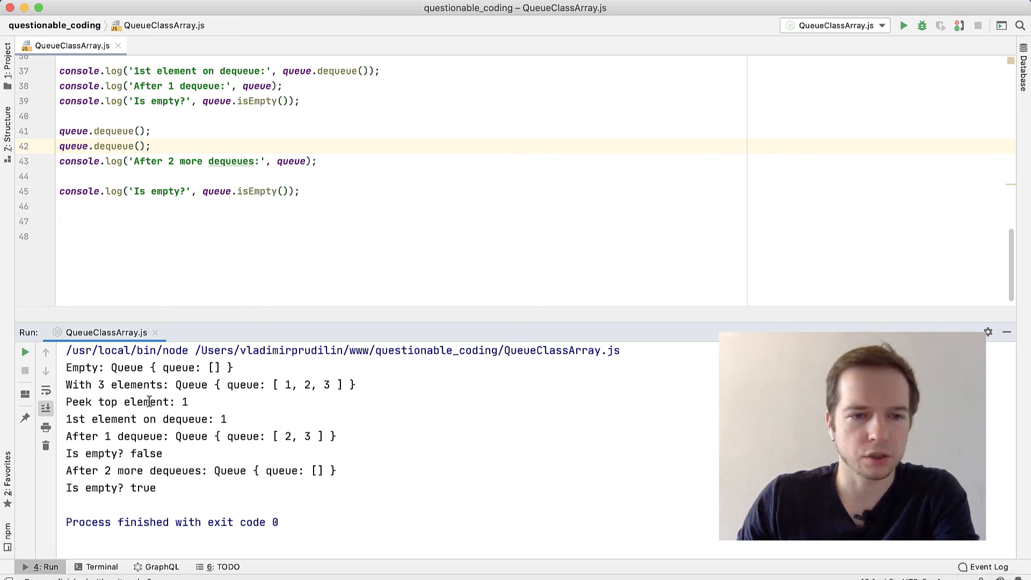
{"action": "double_click", "coordinate": [185, 401]}
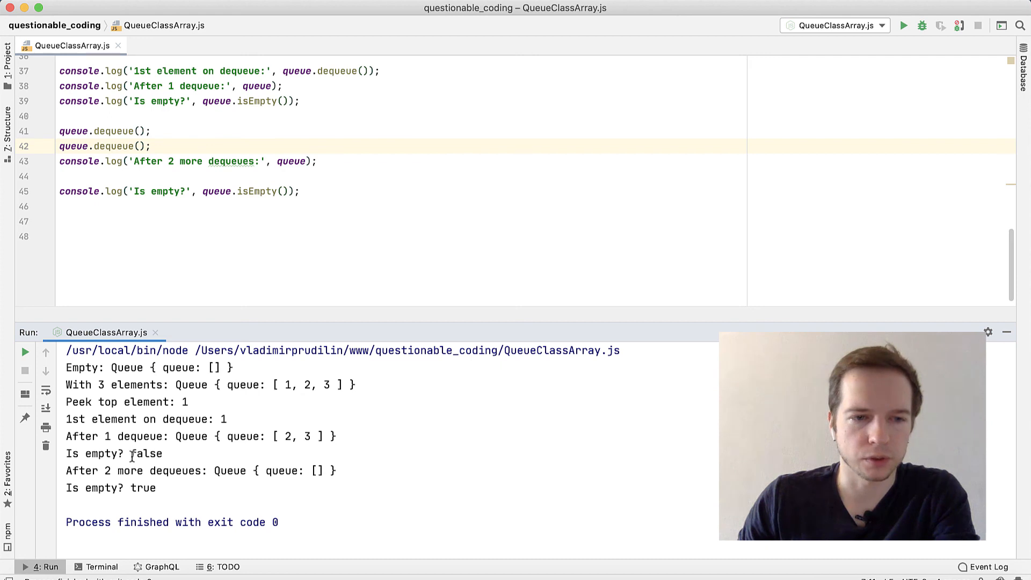
{"action": "double_click", "coordinate": [152, 470]}
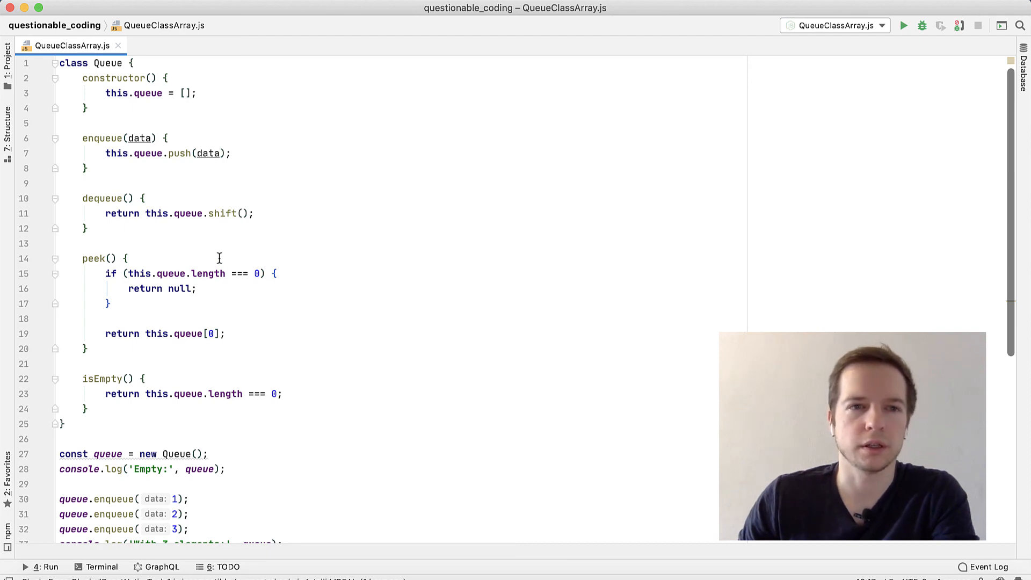
{"action": "mouse_move", "coordinate": [216, 273]}
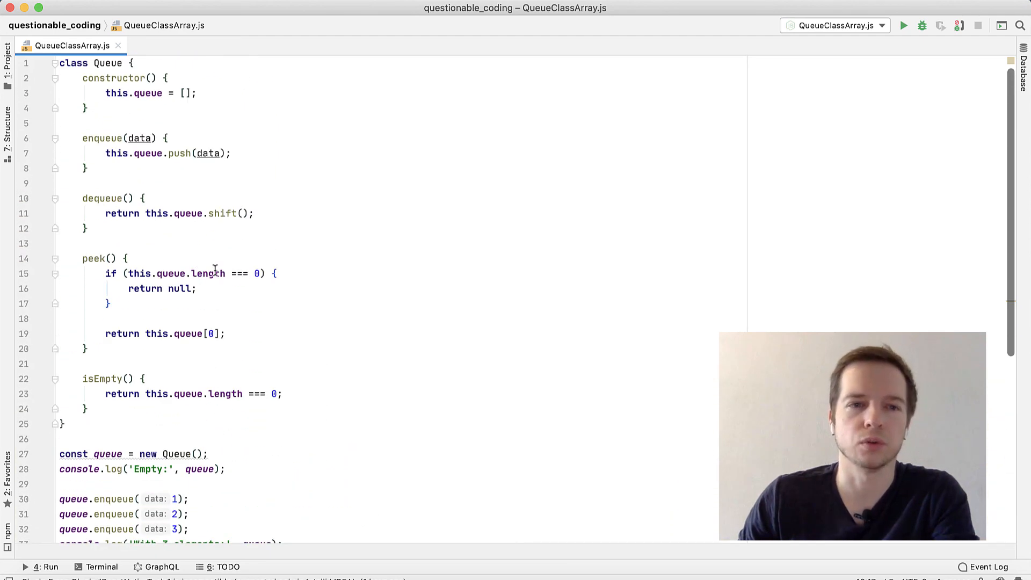